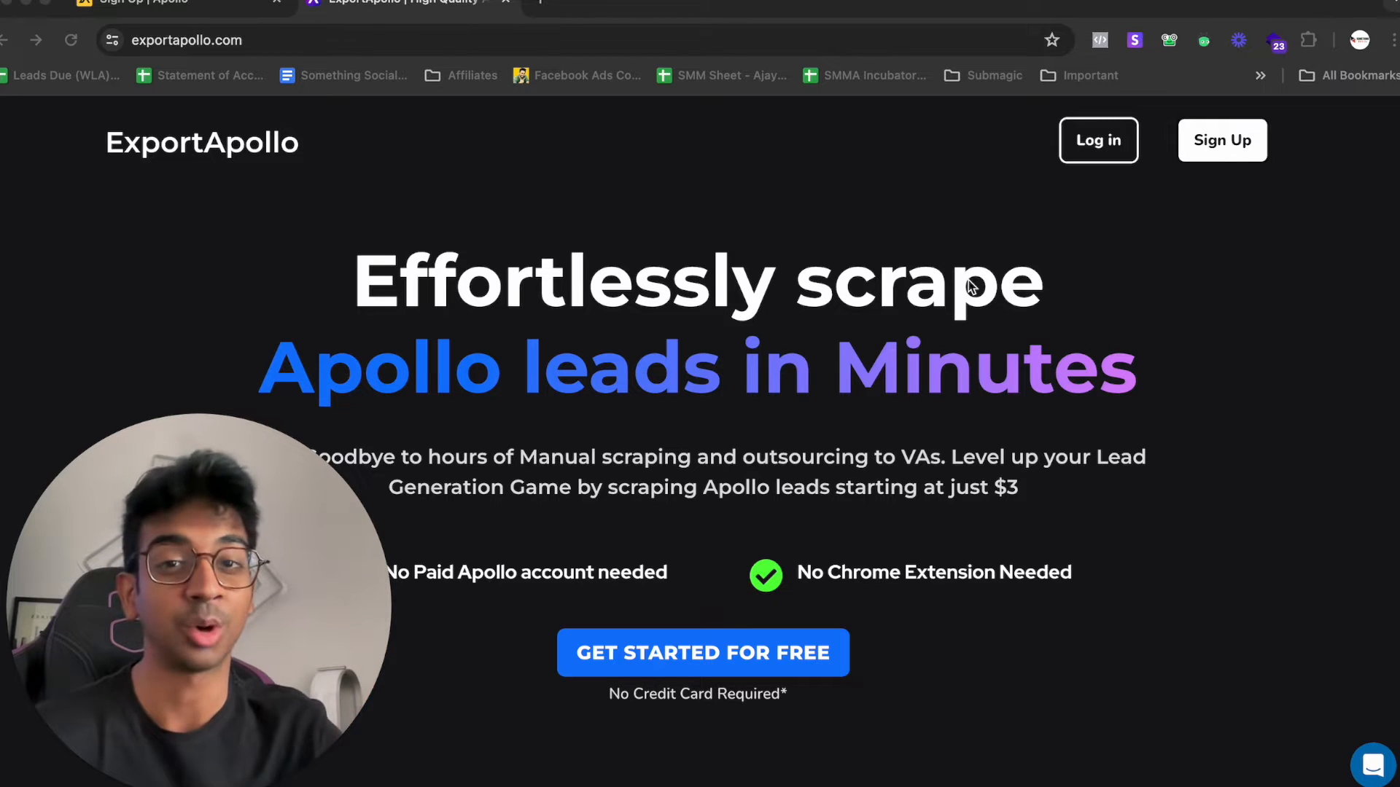
mouse_move(654, 131)
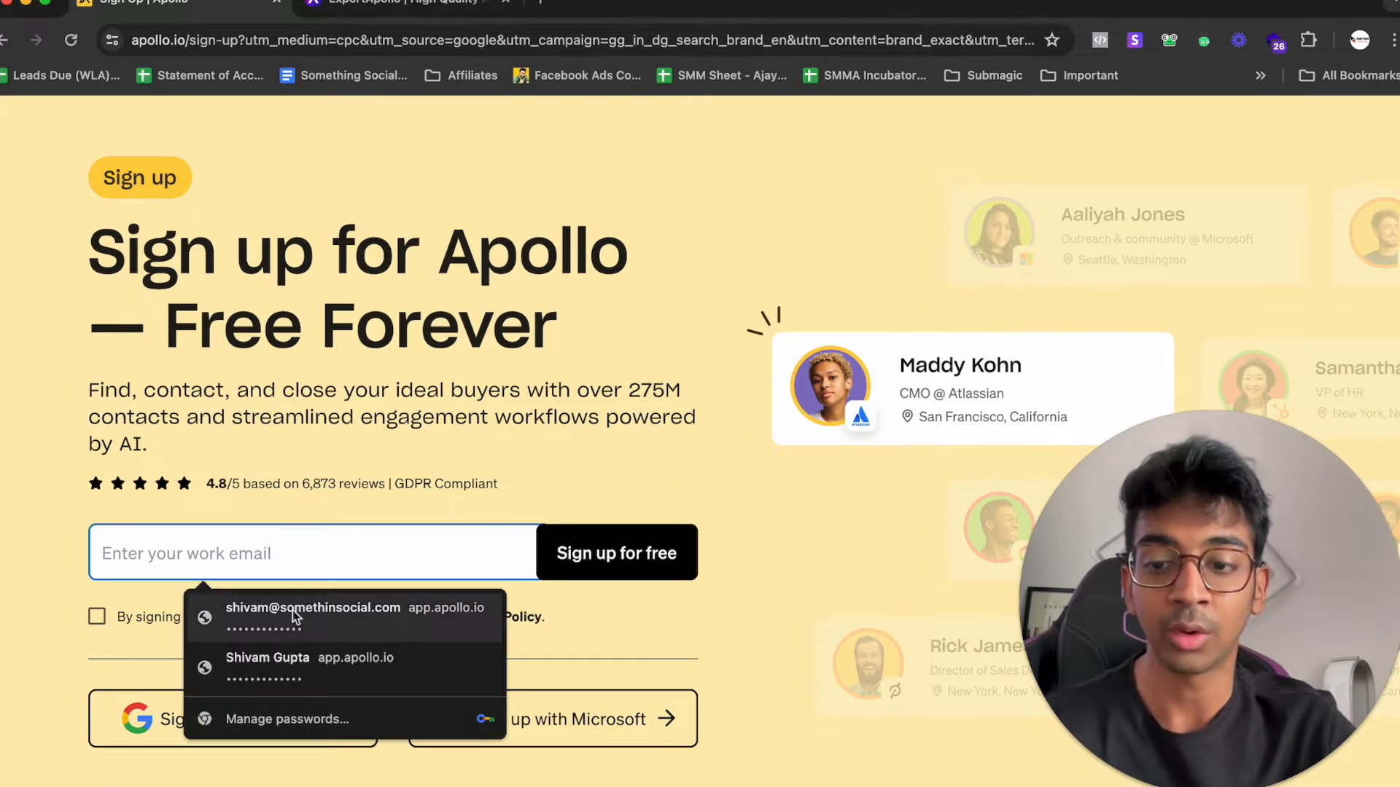
- Enter the shivam@ work email and name, then set and confirm the Apollo password
text(x)
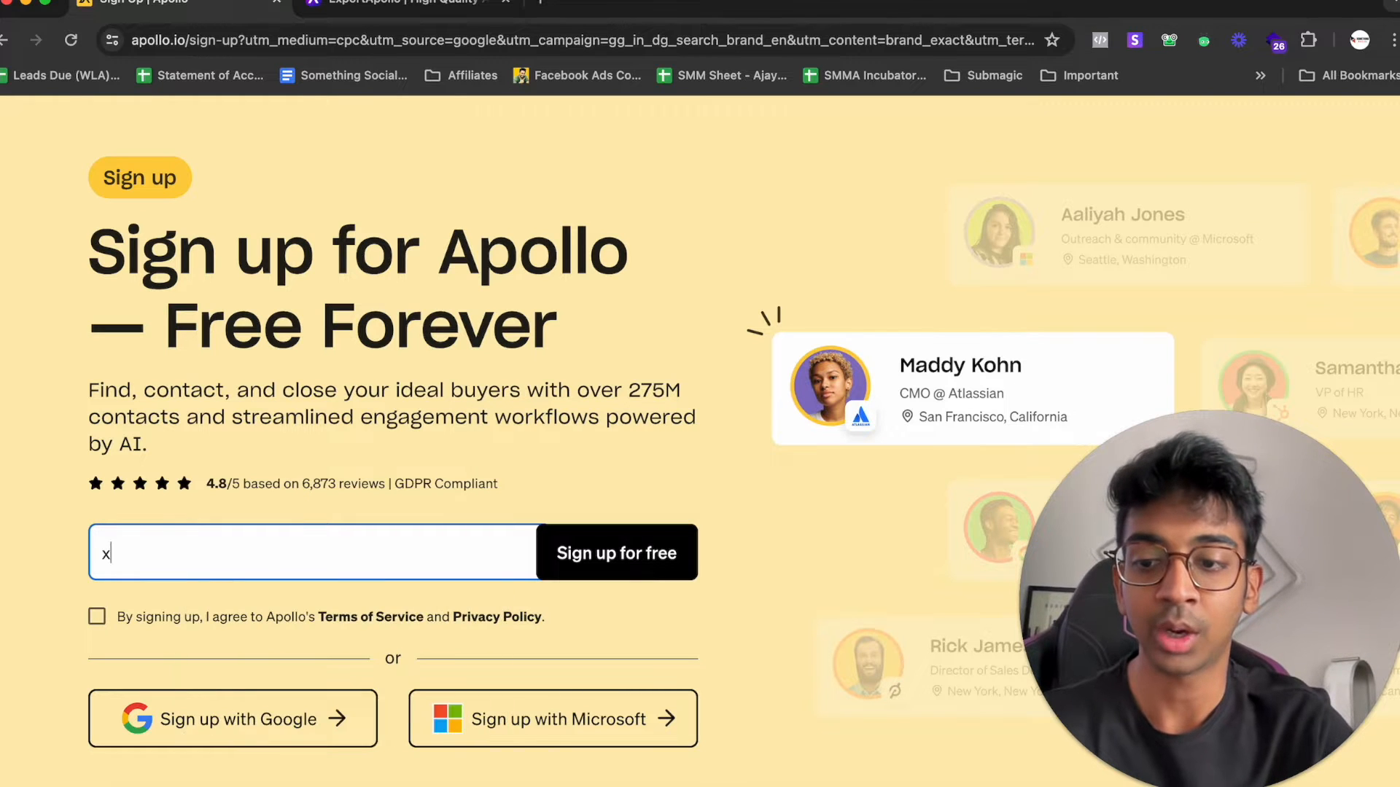
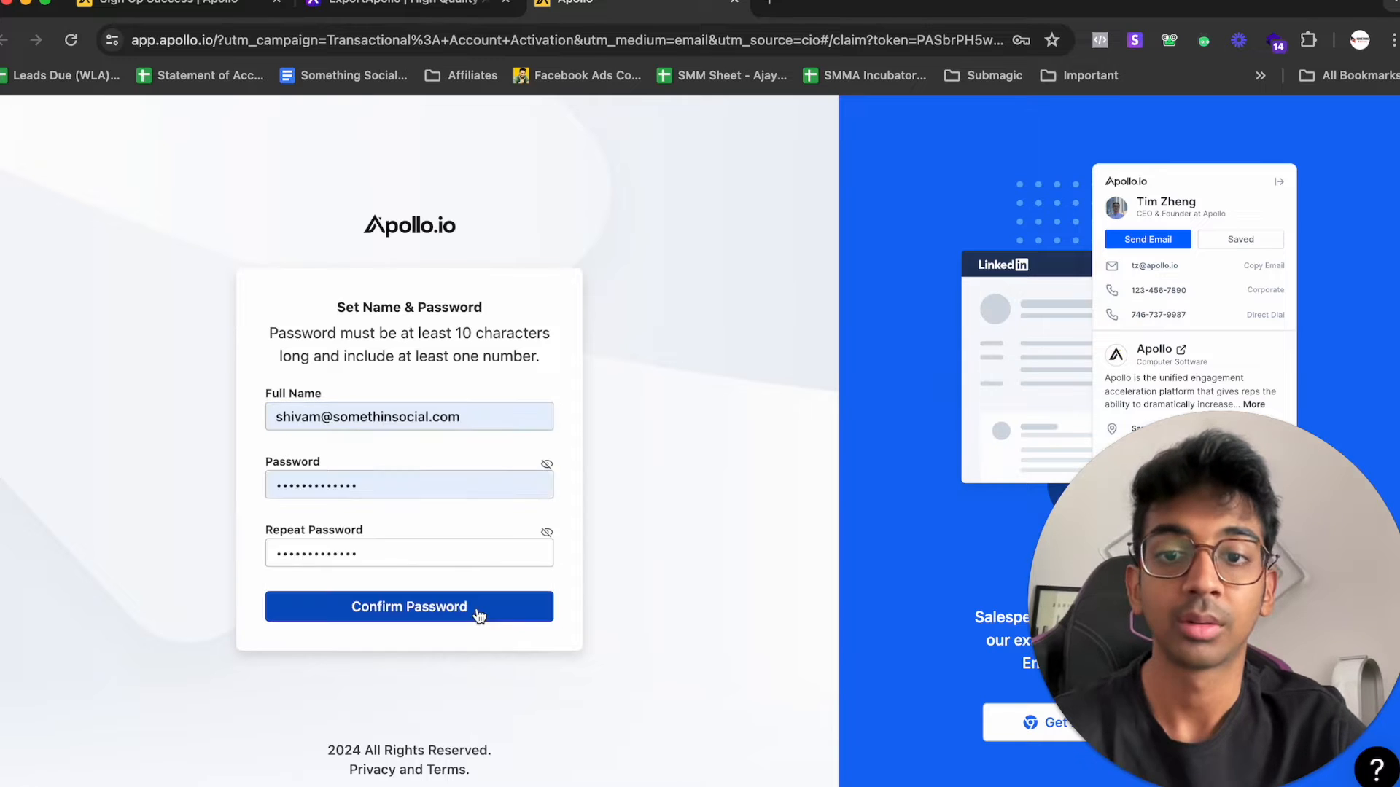
click(409, 605)
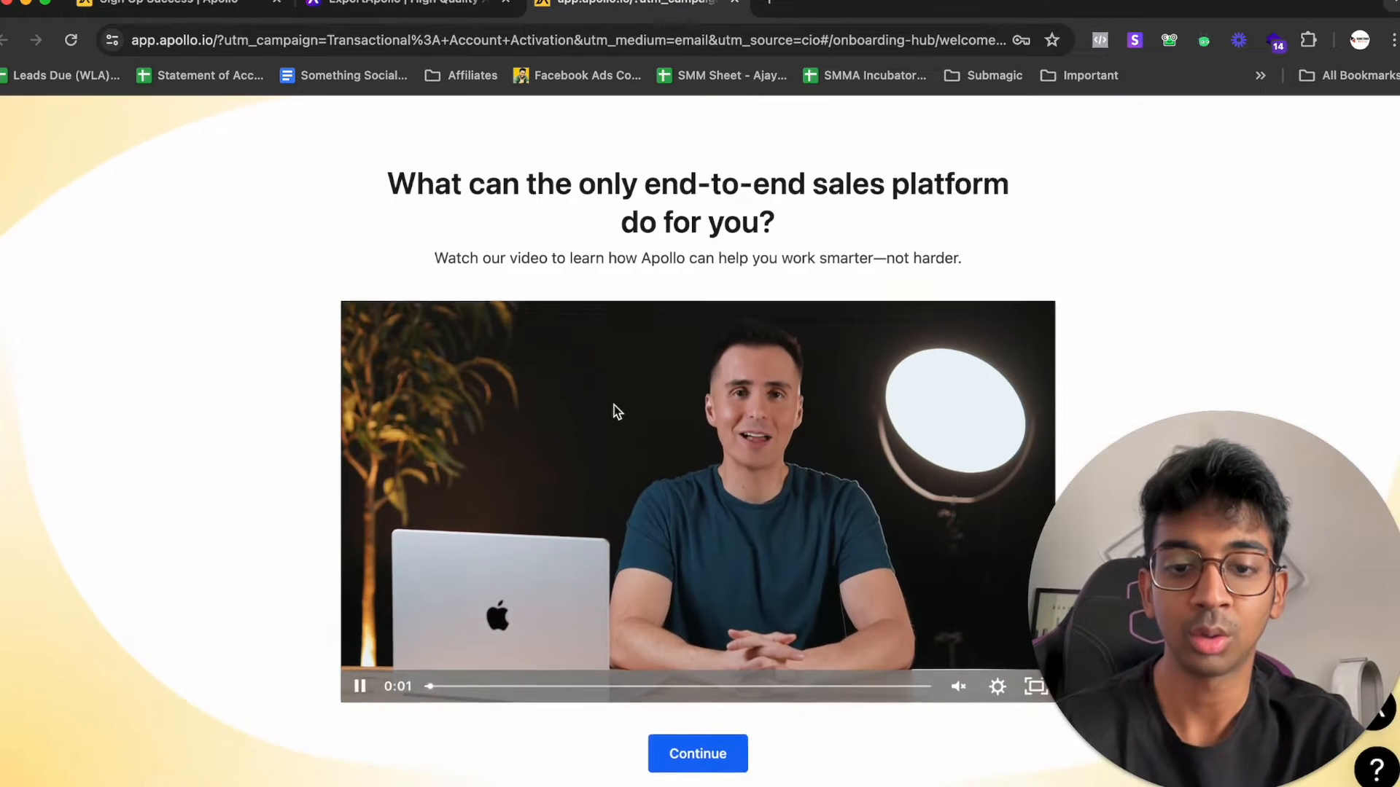
- Skip past the welcome video and go to Apollo's People search
click(697, 753)
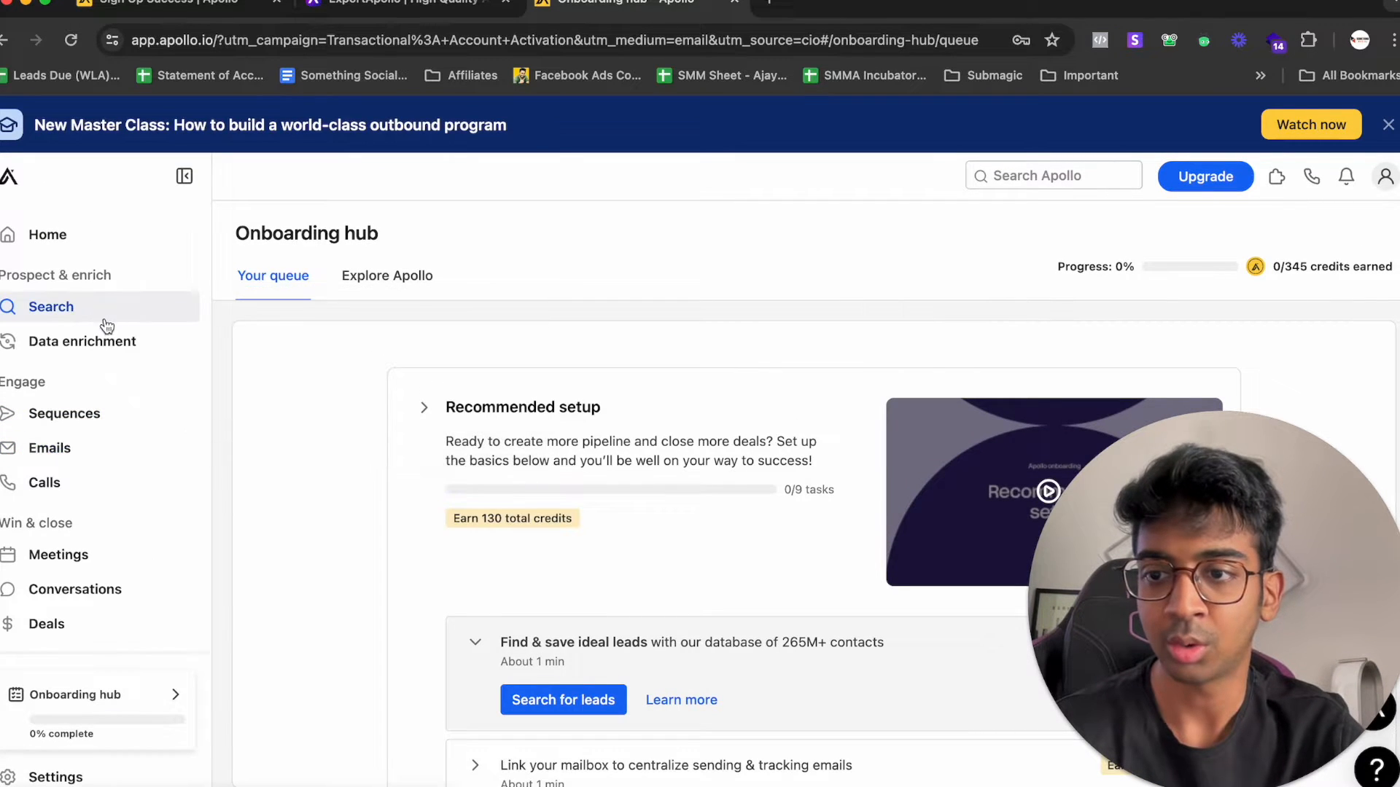
click(50, 306)
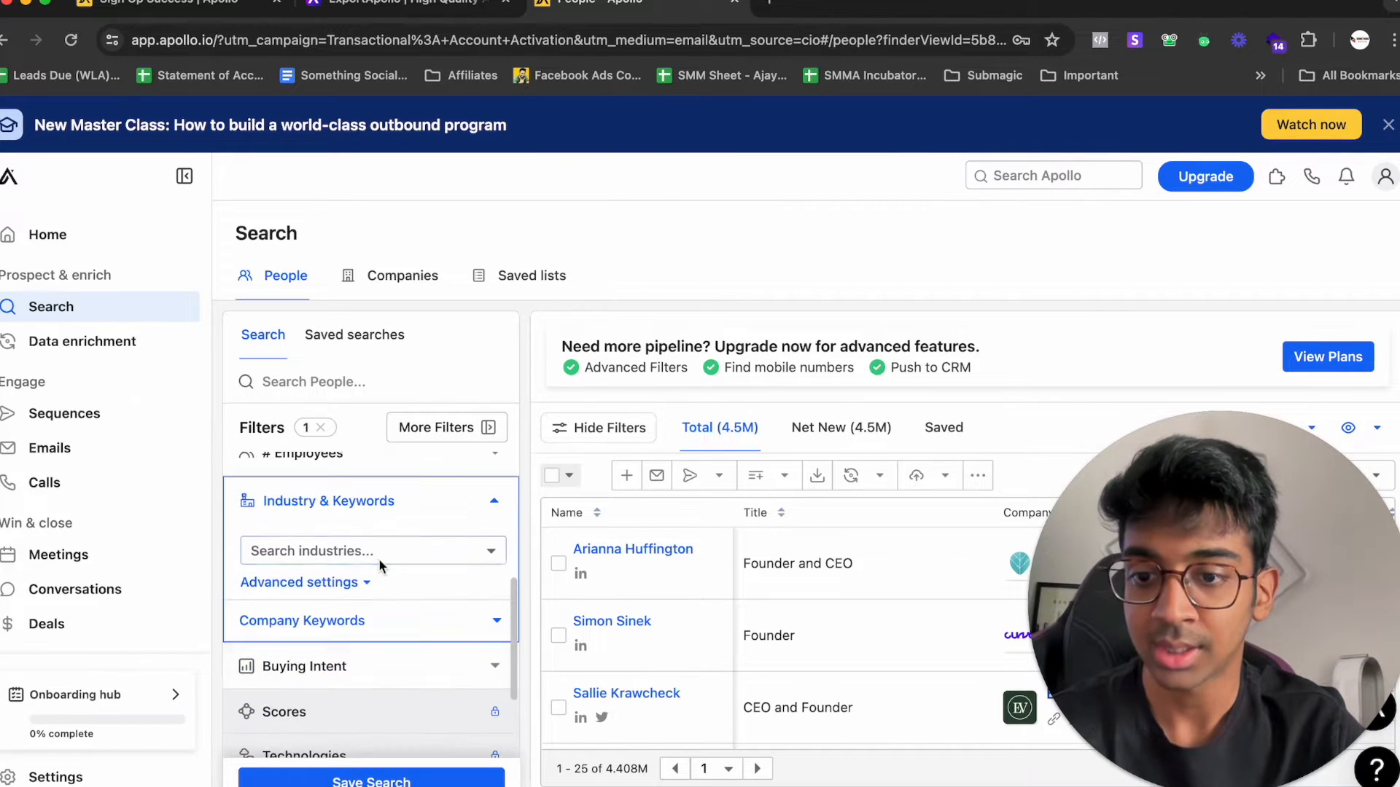
- Filter Apollo people to the architecture & planning industry and job title owner
click(373, 550)
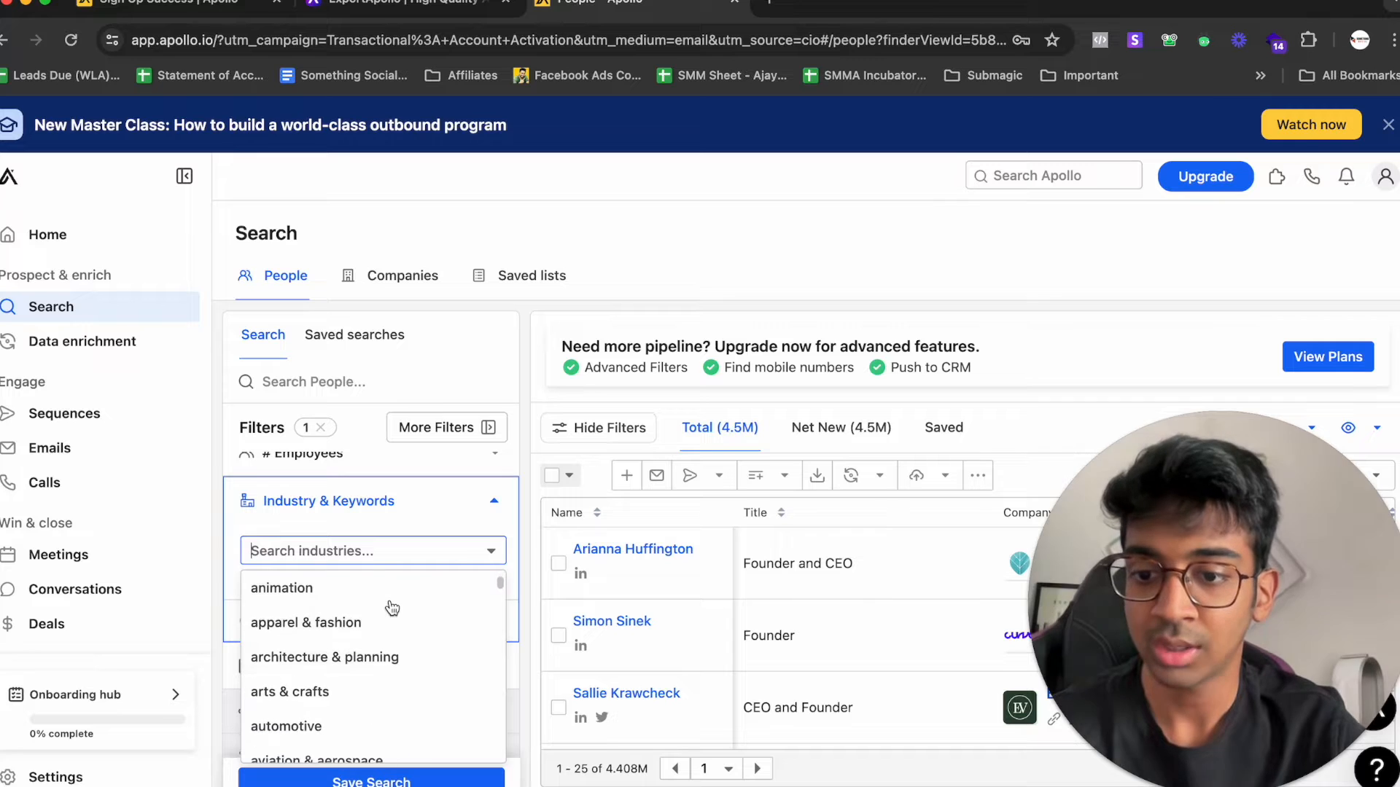
click(324, 656)
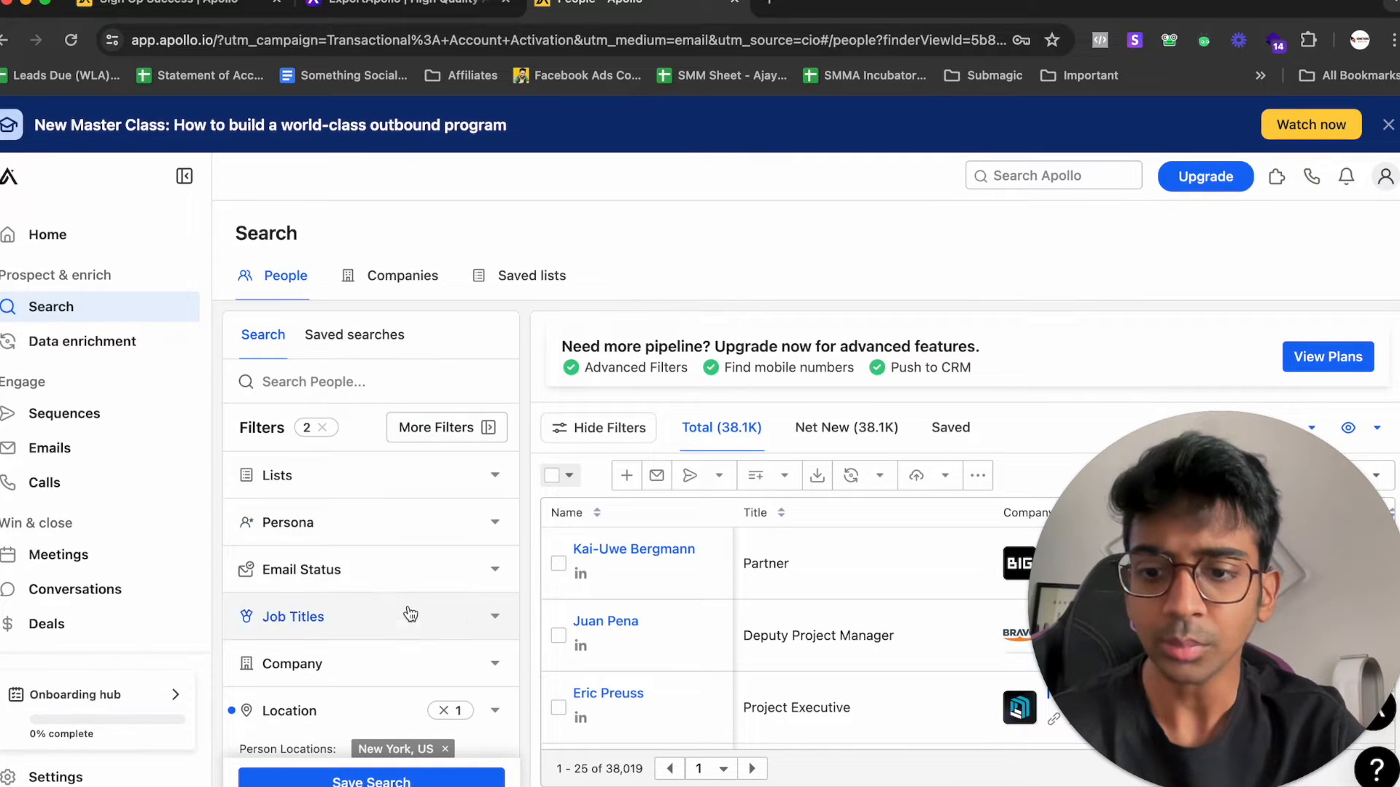
click(293, 616)
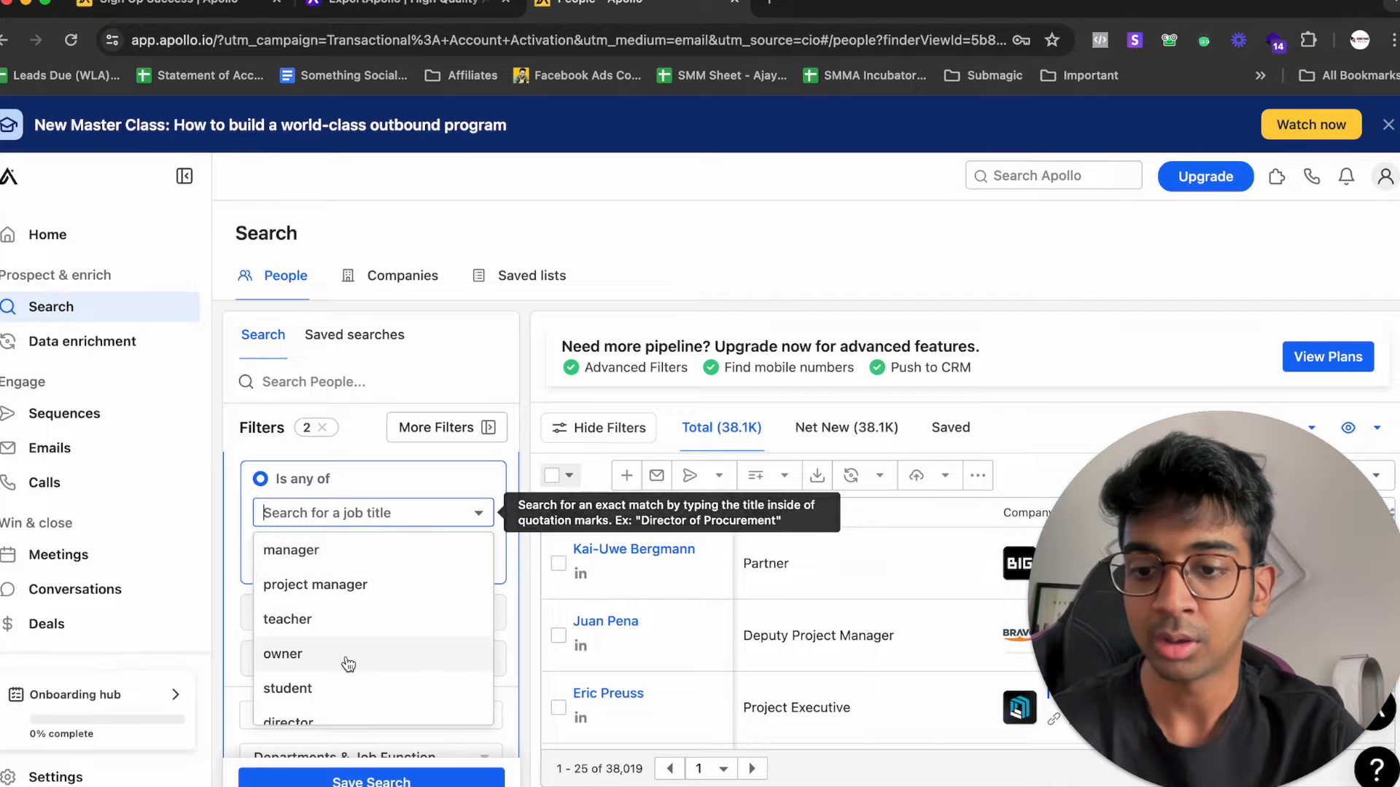
click(283, 653)
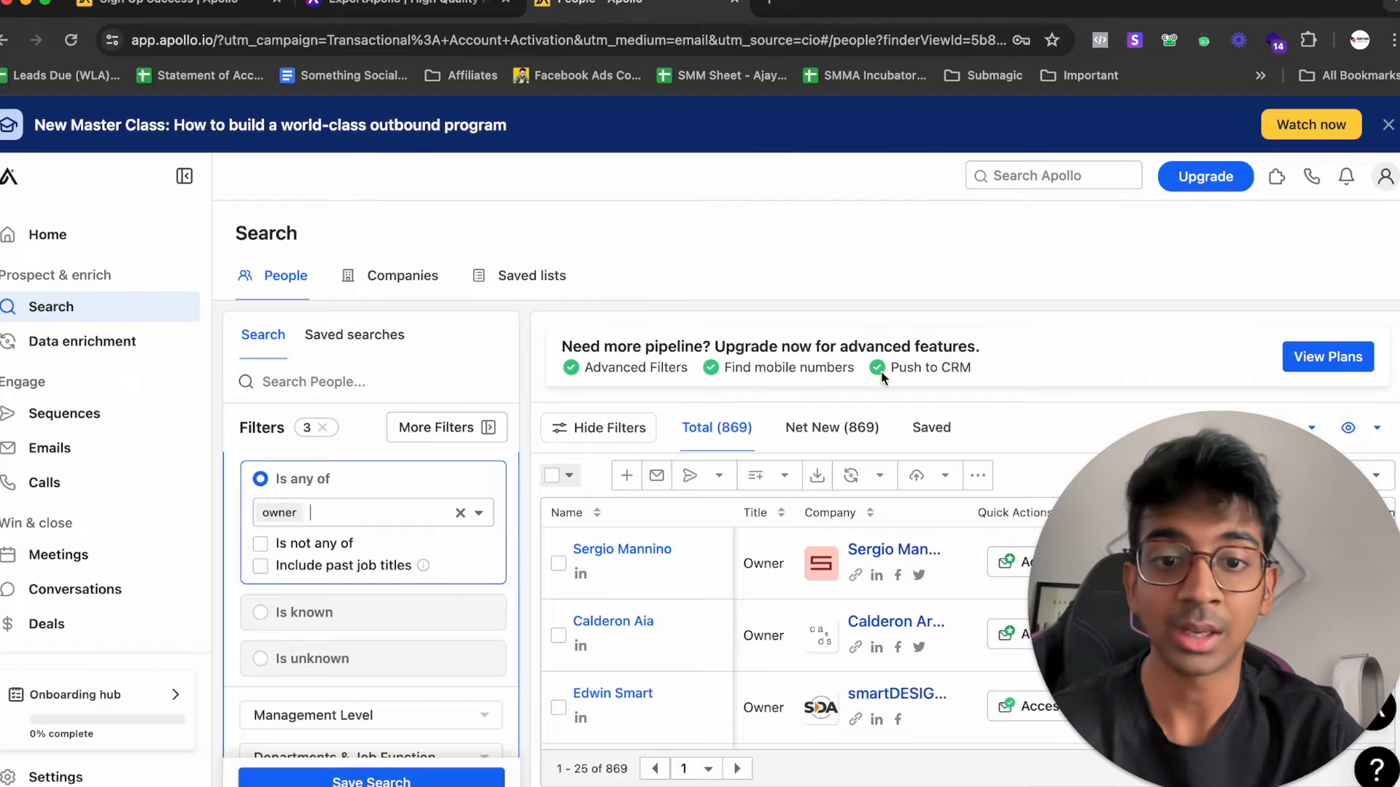
click(571, 41)
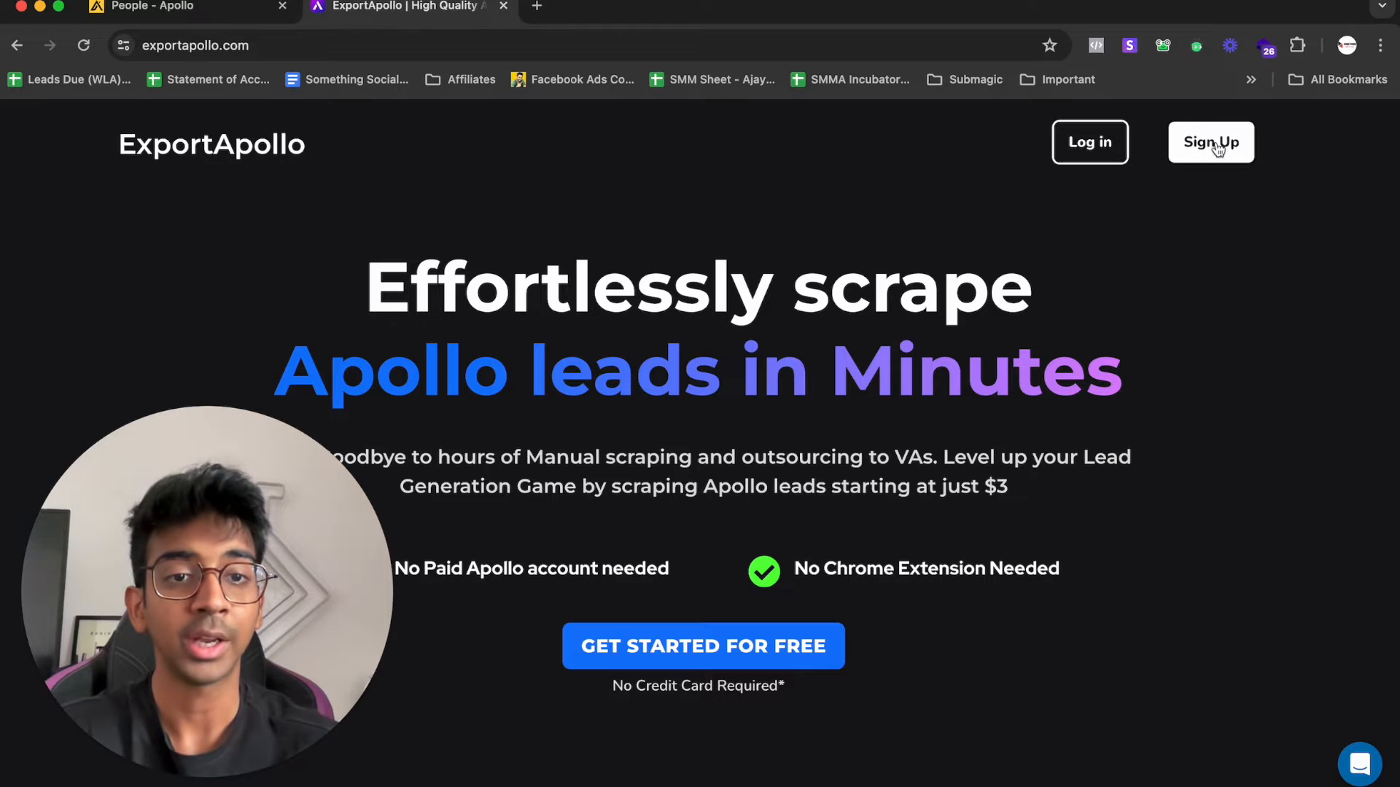
- Sign up for ExportApollo with Google and apply the coupon code SHIVAM
click(1209, 143)
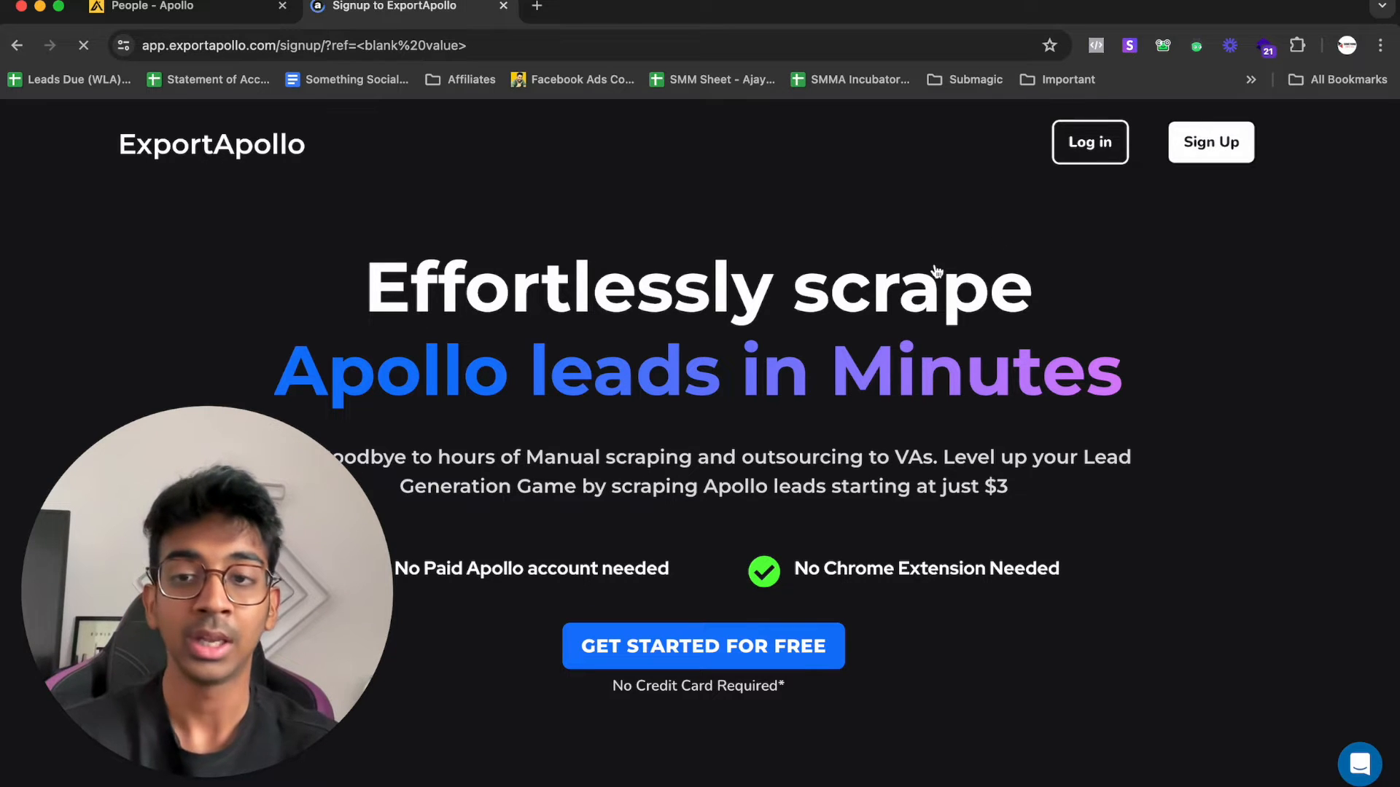
click(699, 646)
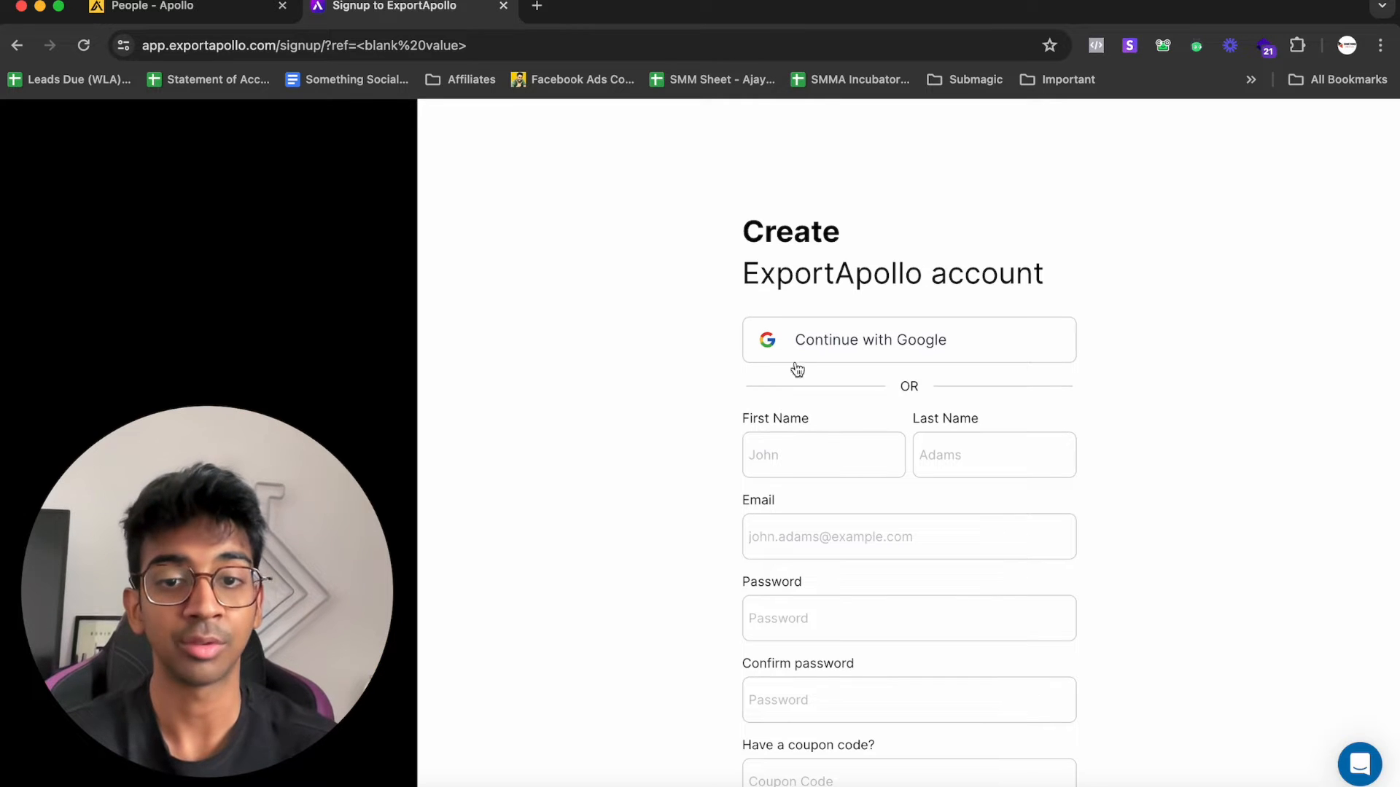
click(908, 339)
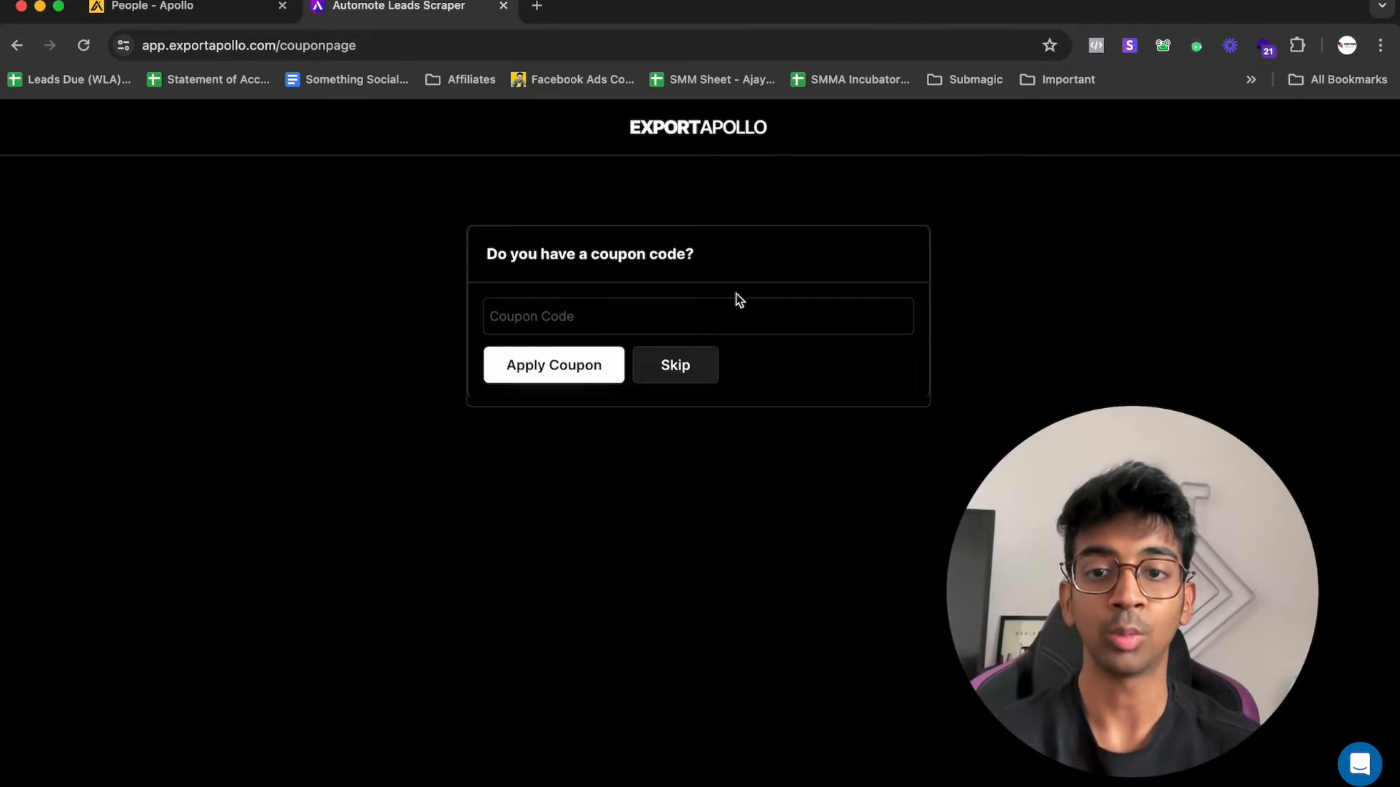
text(SHIVAM)
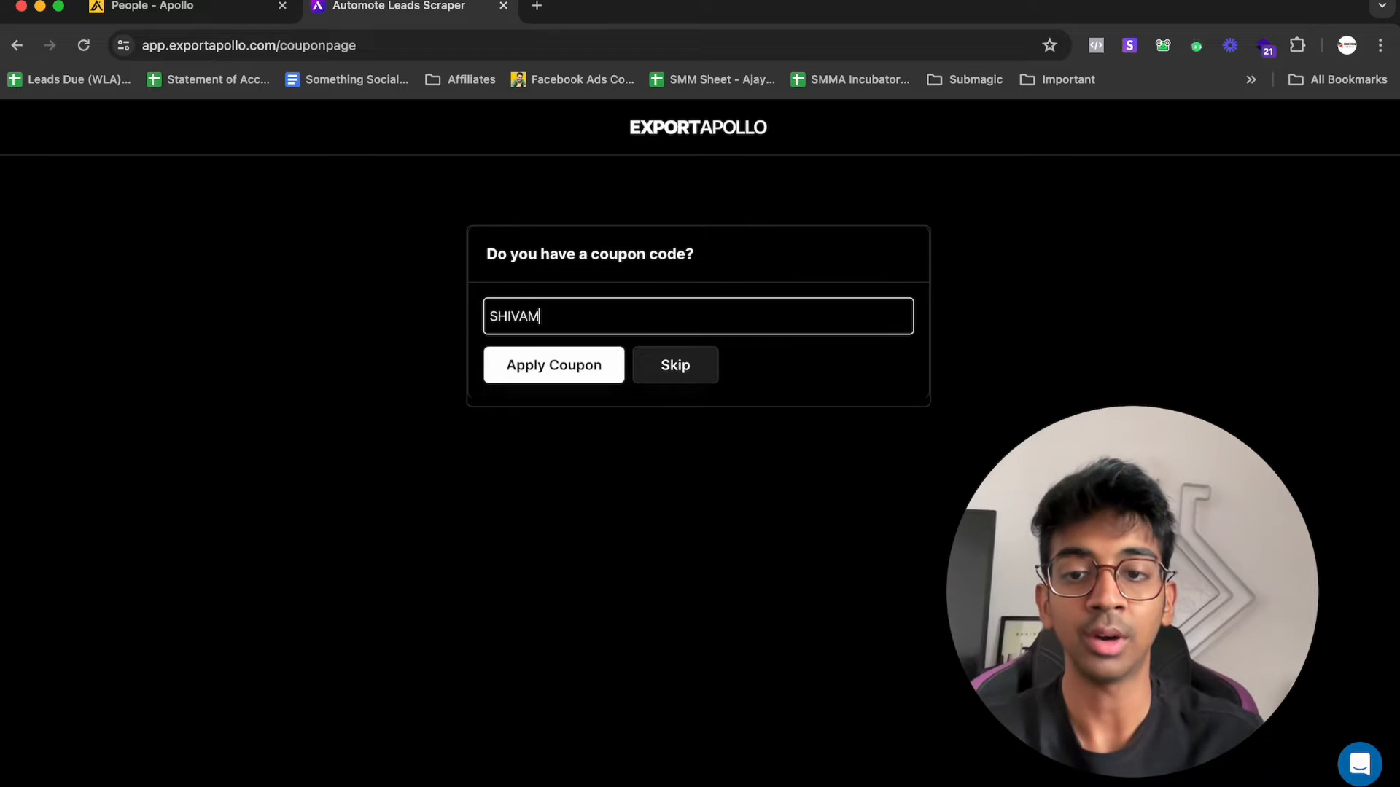
click(554, 365)
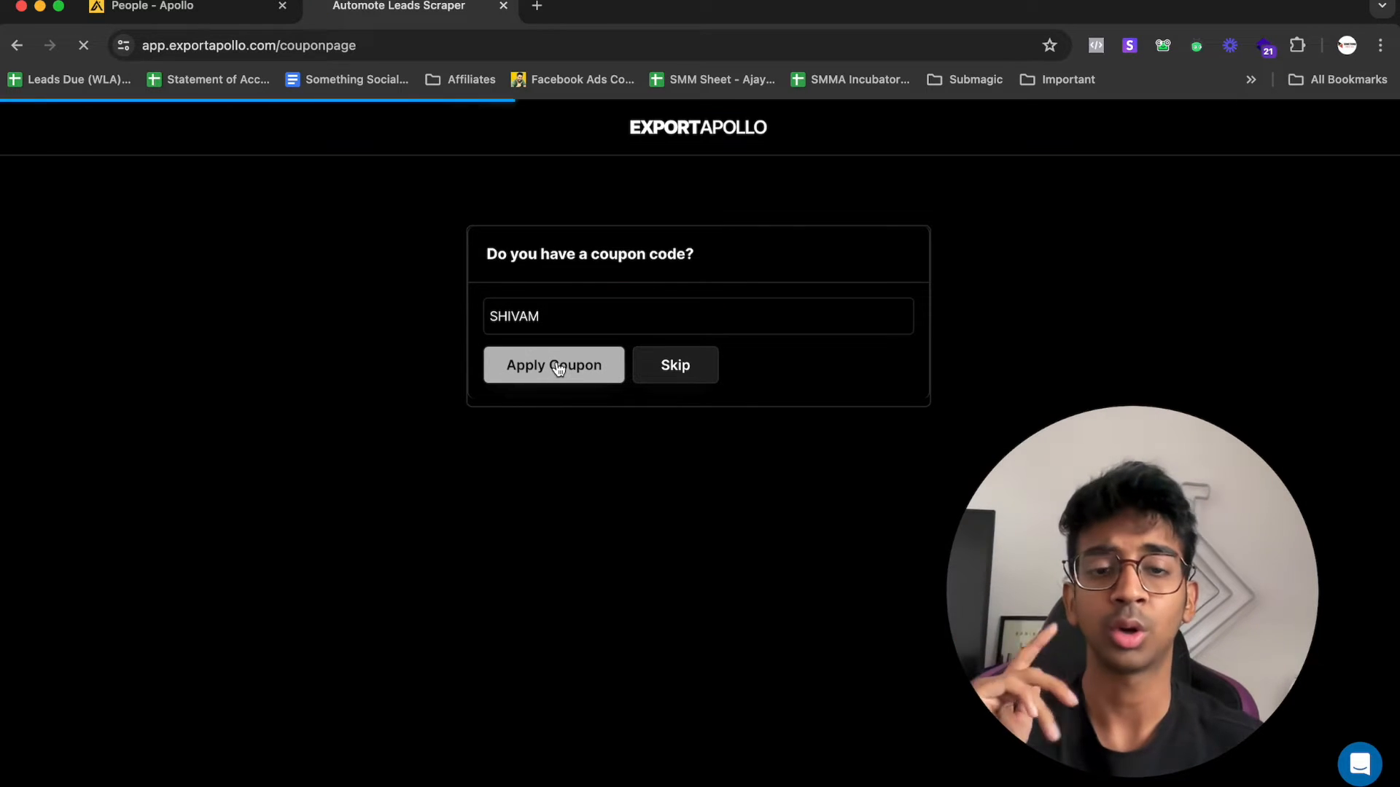
click(553, 364)
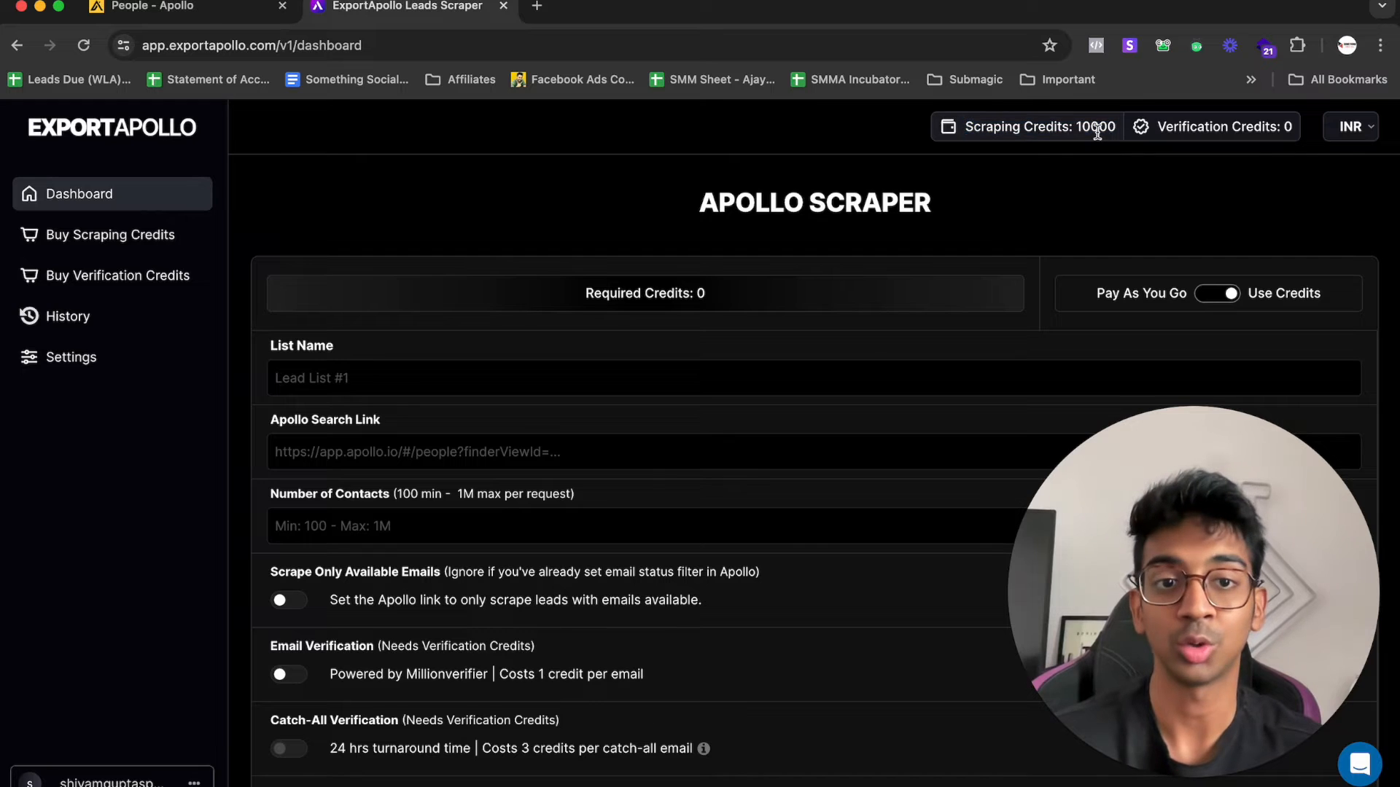
- Fill the scraper form: list name, Apollo search link, 100 contacts, emails-only enabled
click(603, 378)
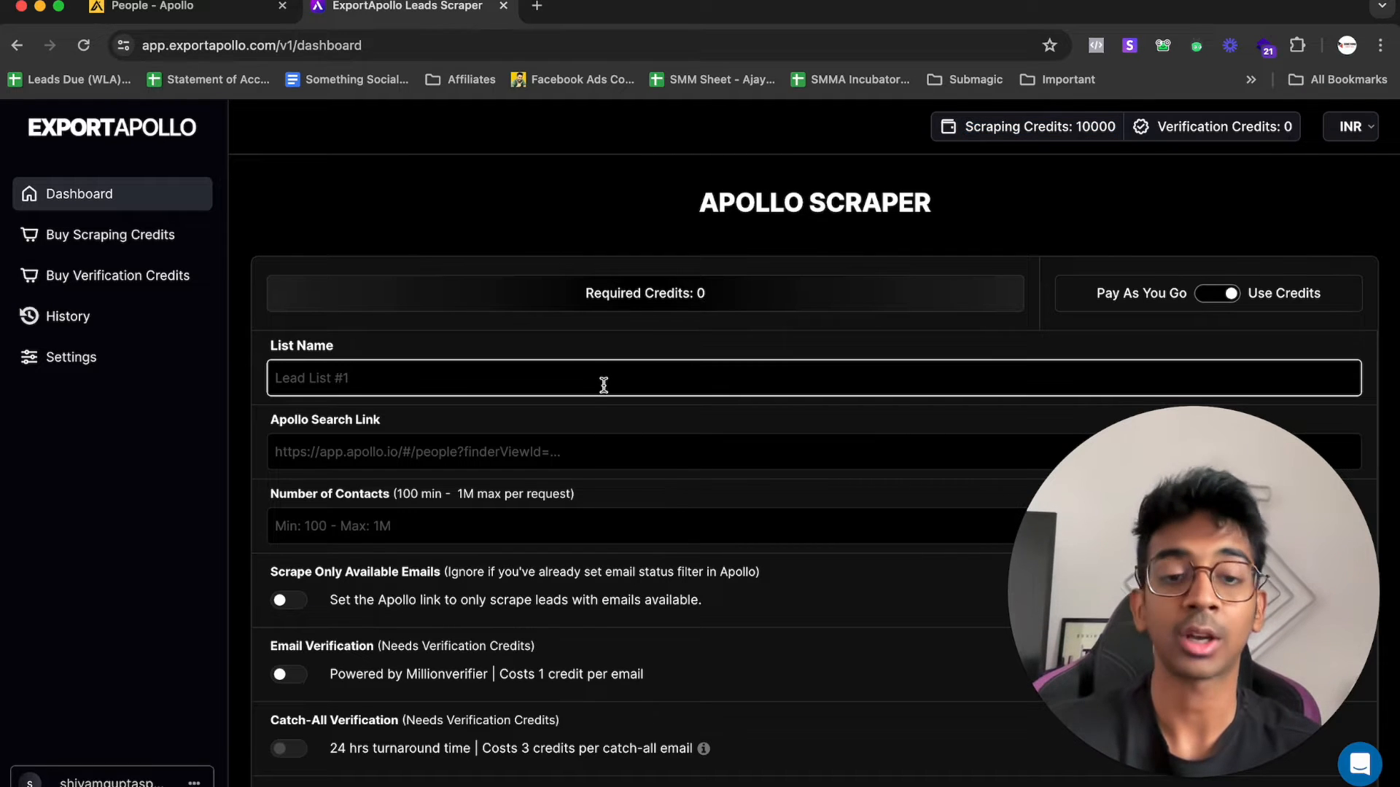
text(Agricul)
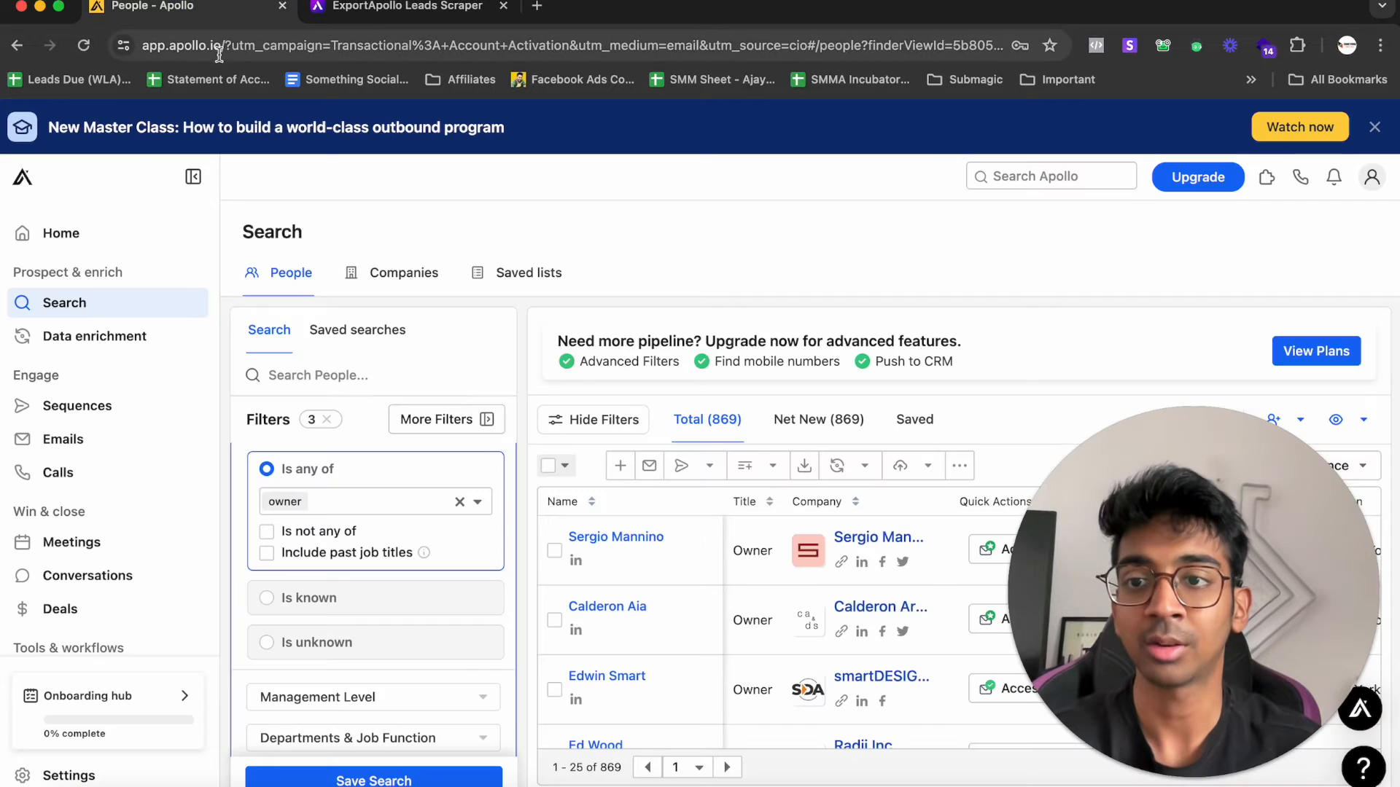
click(405, 7)
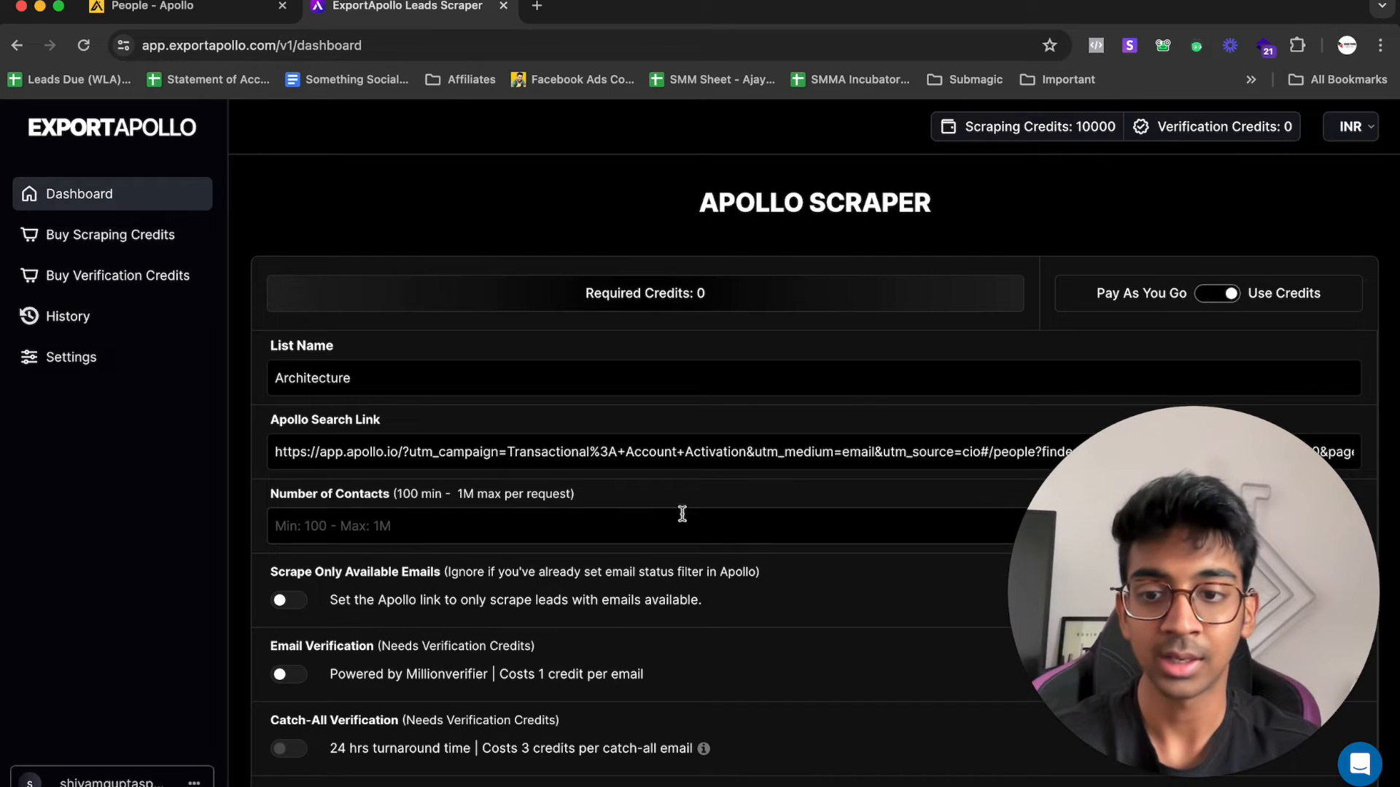
text(100)
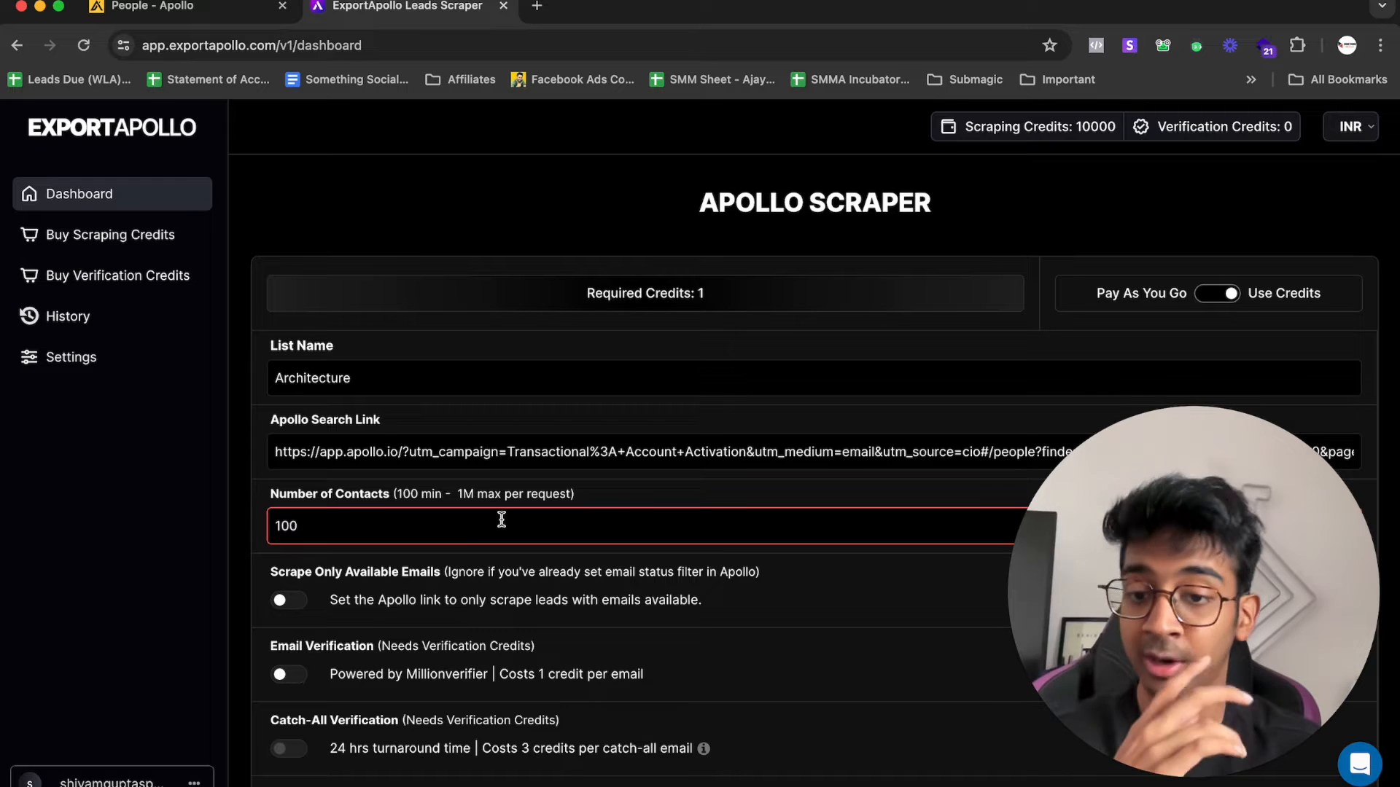
click(289, 600)
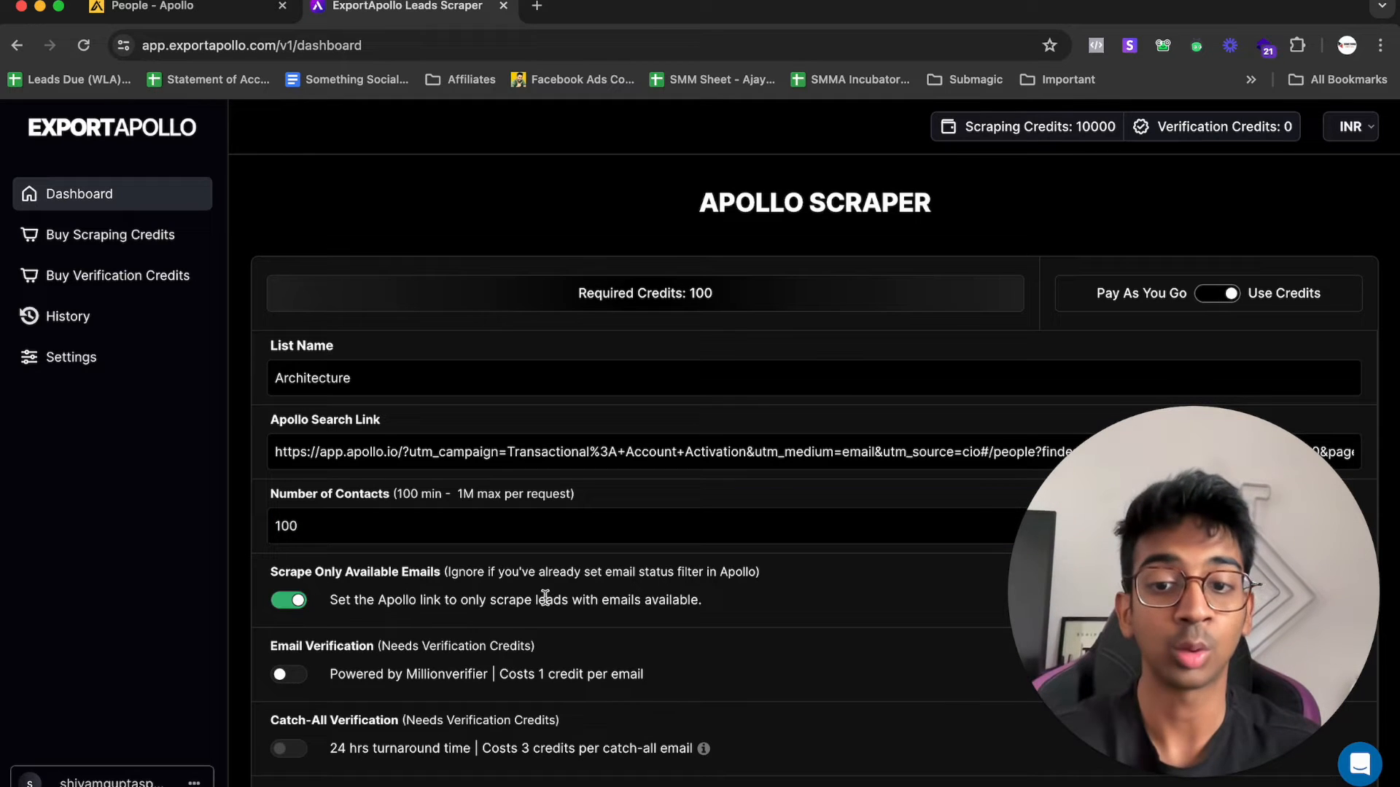
scroll(down, 3)
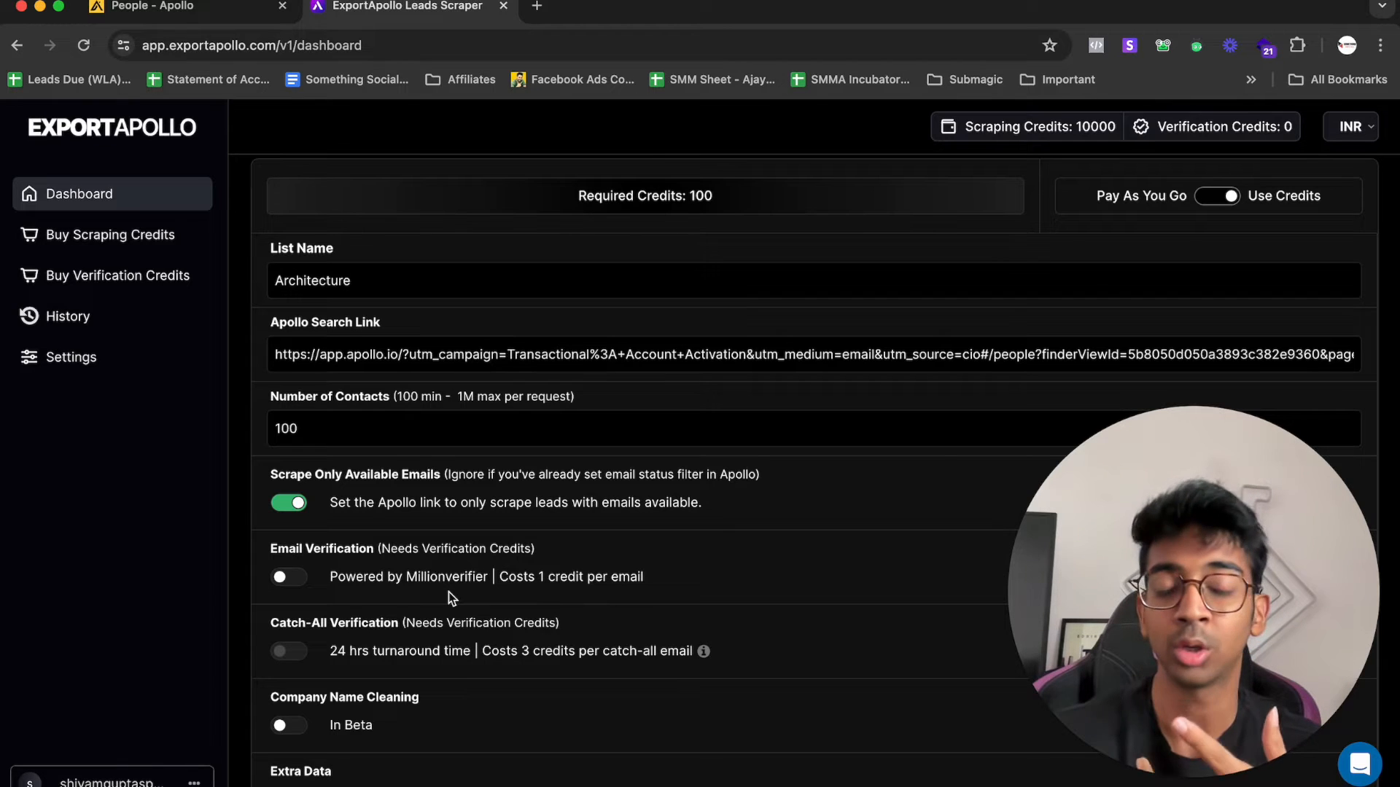
scroll(down, 3)
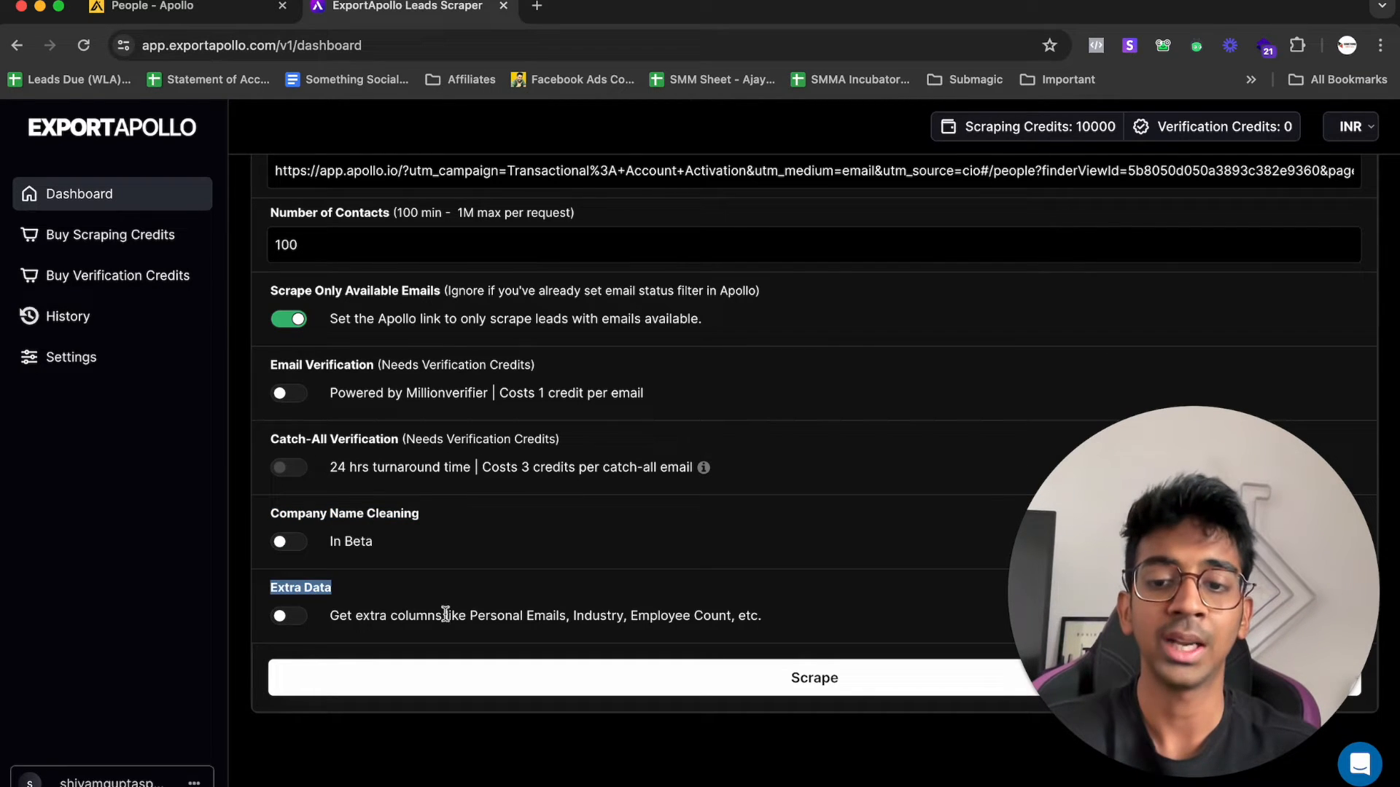
- Enable Extra Data and submit the Architecture scrape, leaving 9,900 credits
click(289, 616)
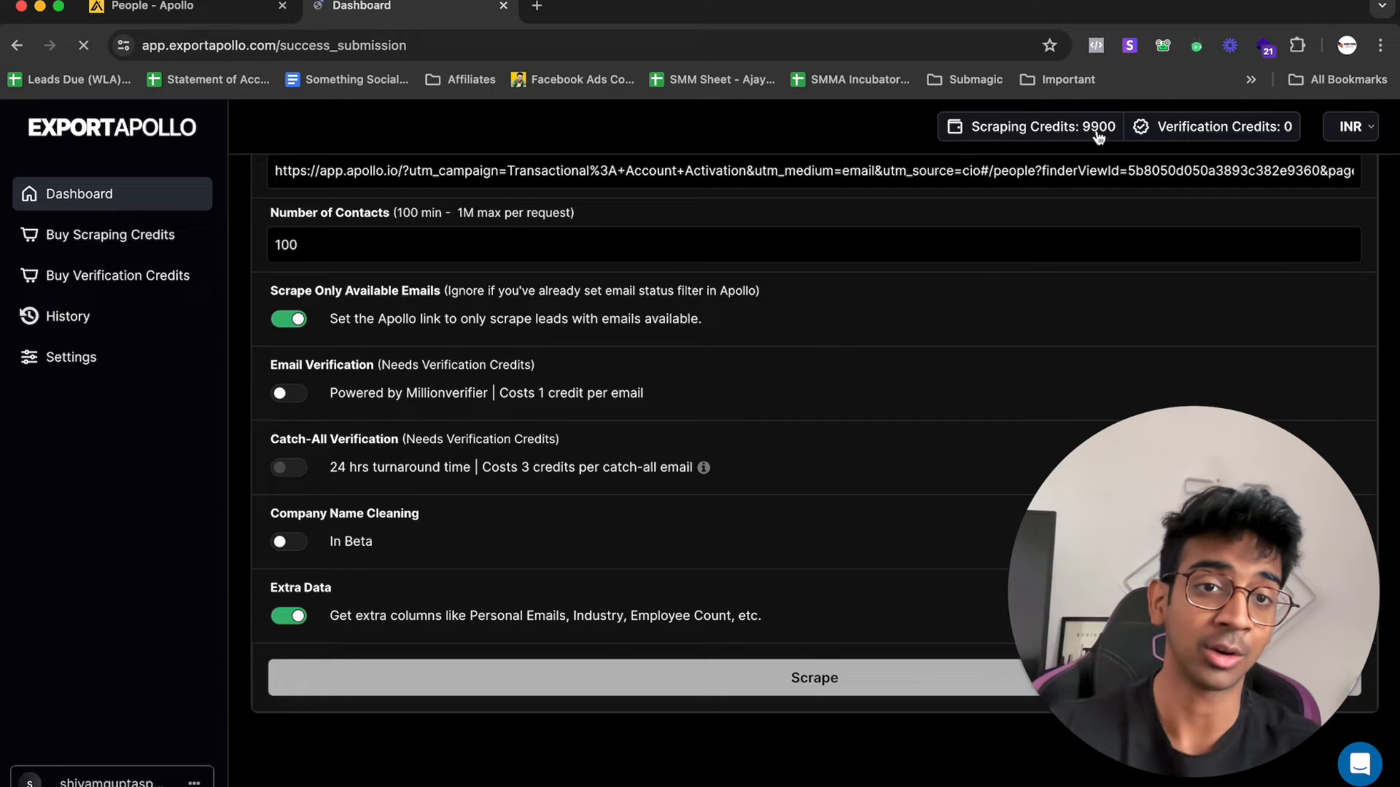
click(814, 677)
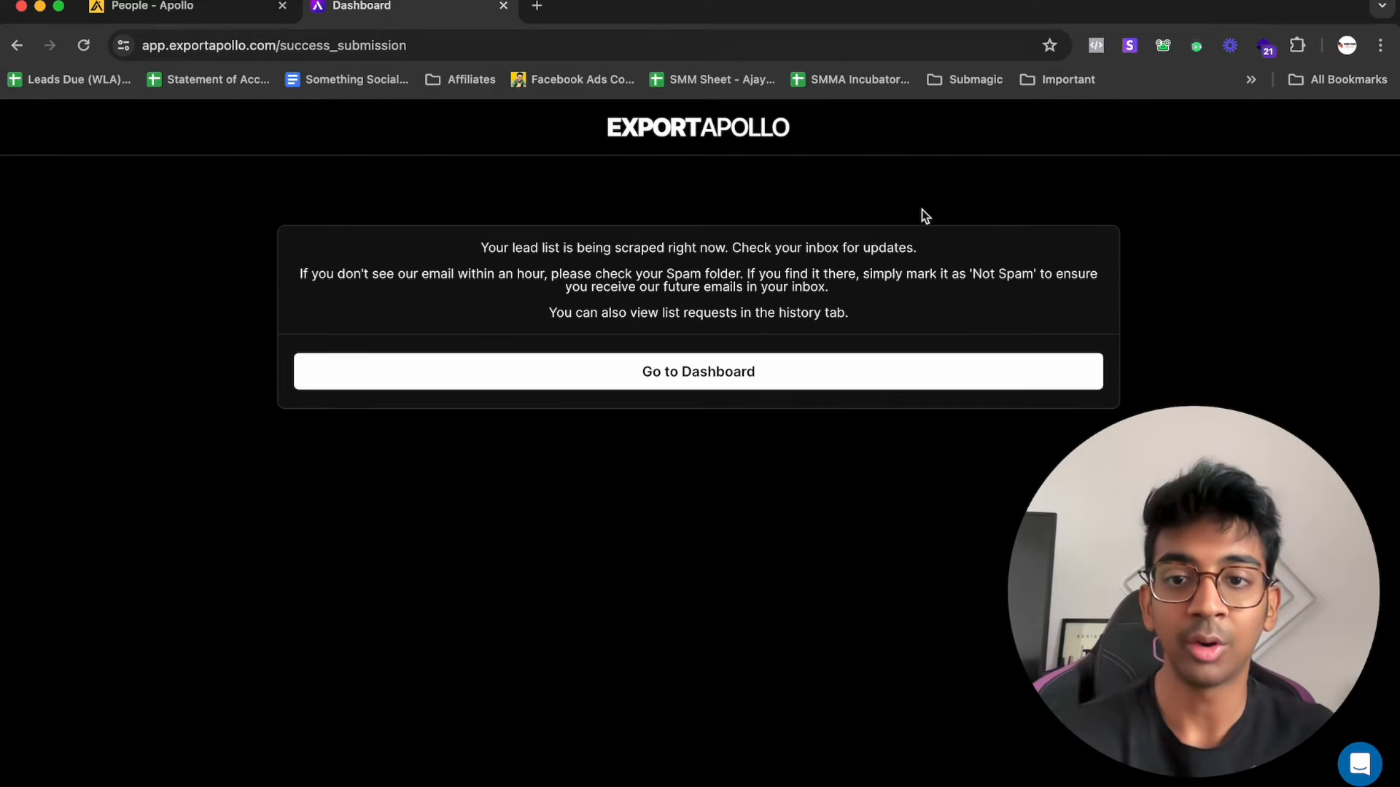
double_click(712, 247)
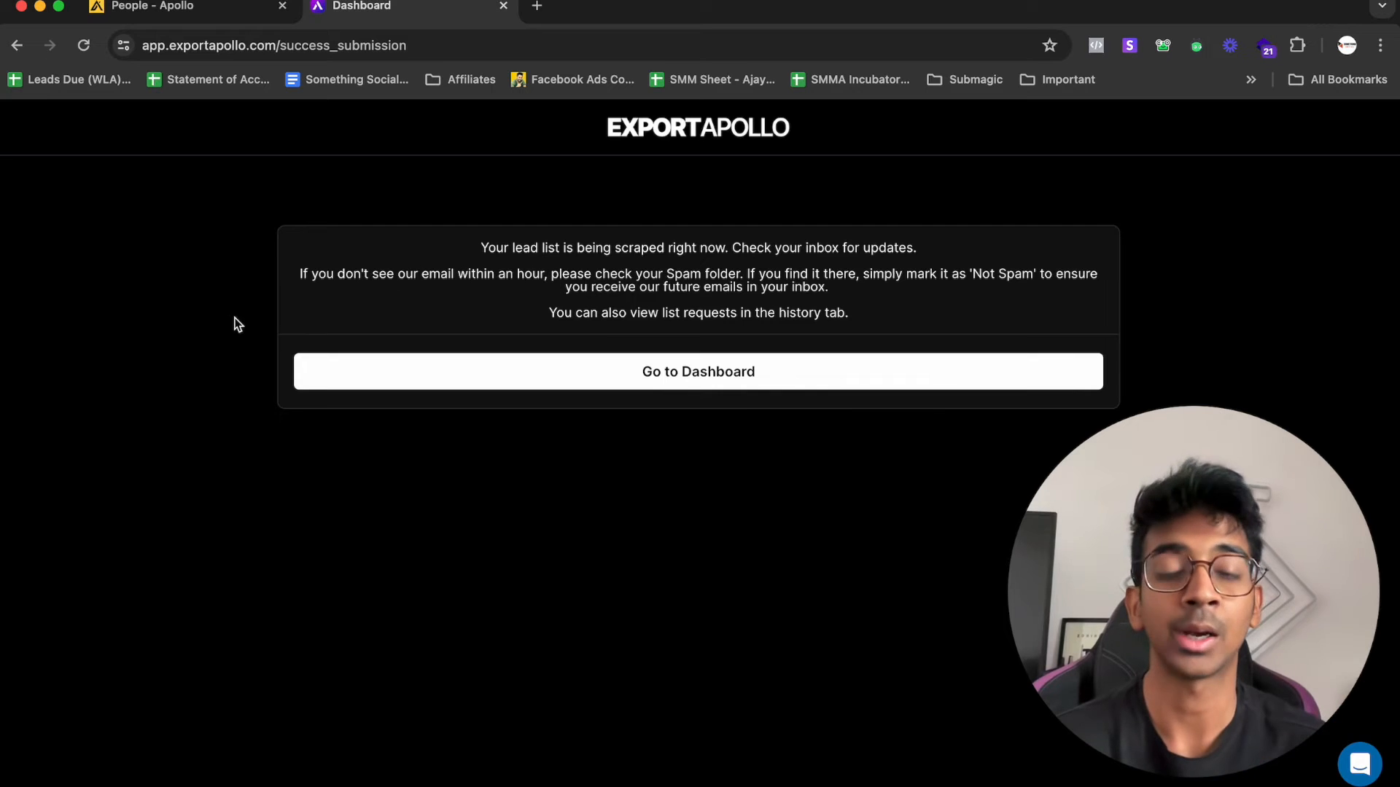
mouse_move(168, 338)
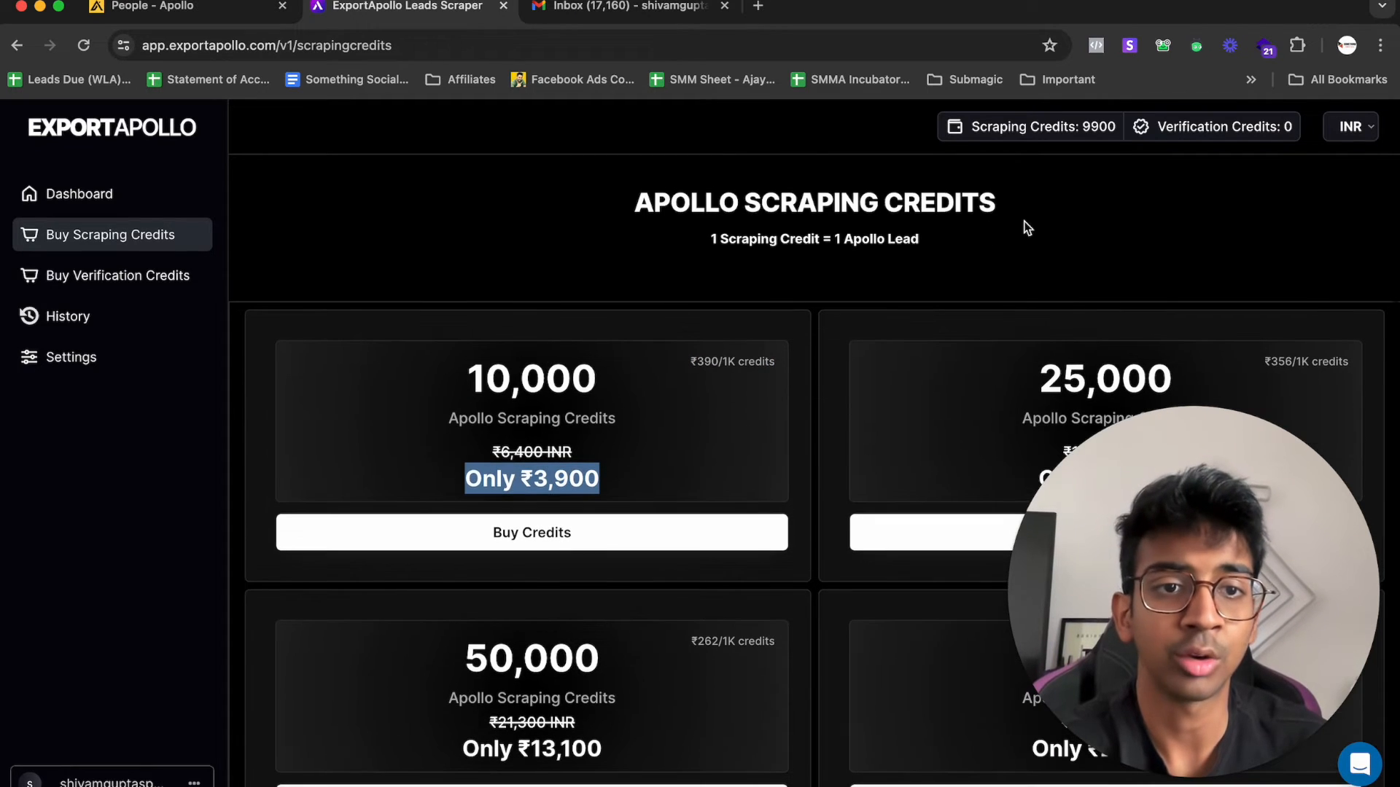
- Browse scraping-credit package prices in USD, then switch the currency back to INR
click(1349, 126)
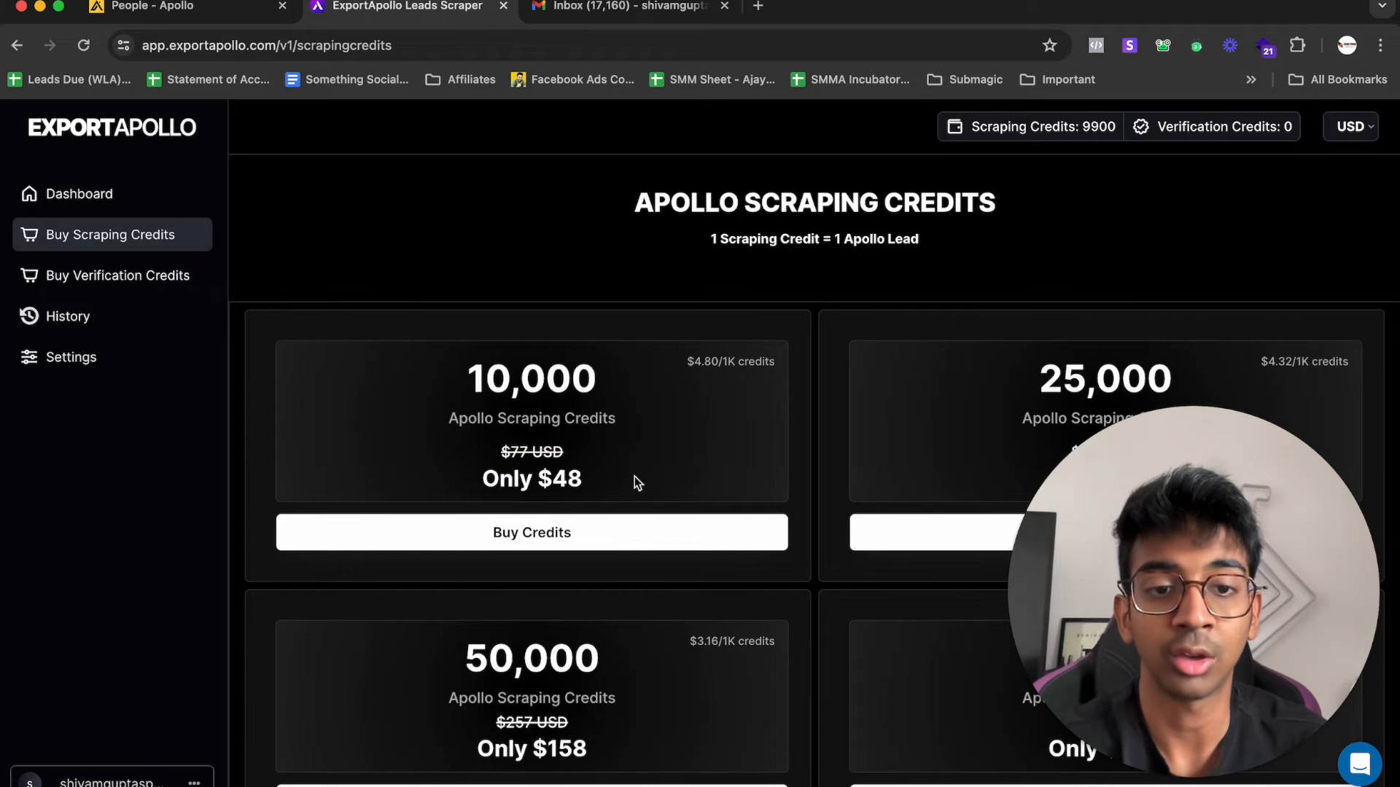
scroll(down, 3)
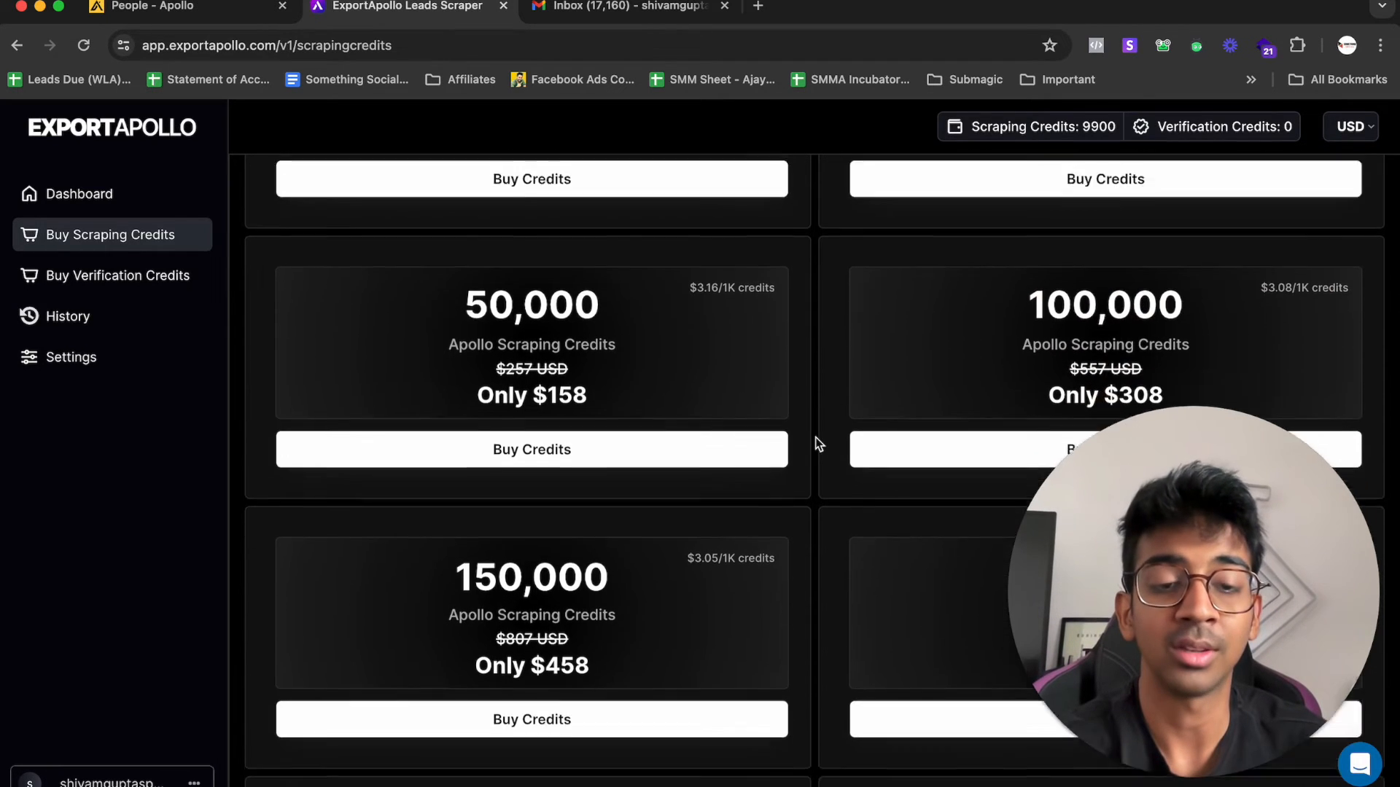
scroll(down, 3)
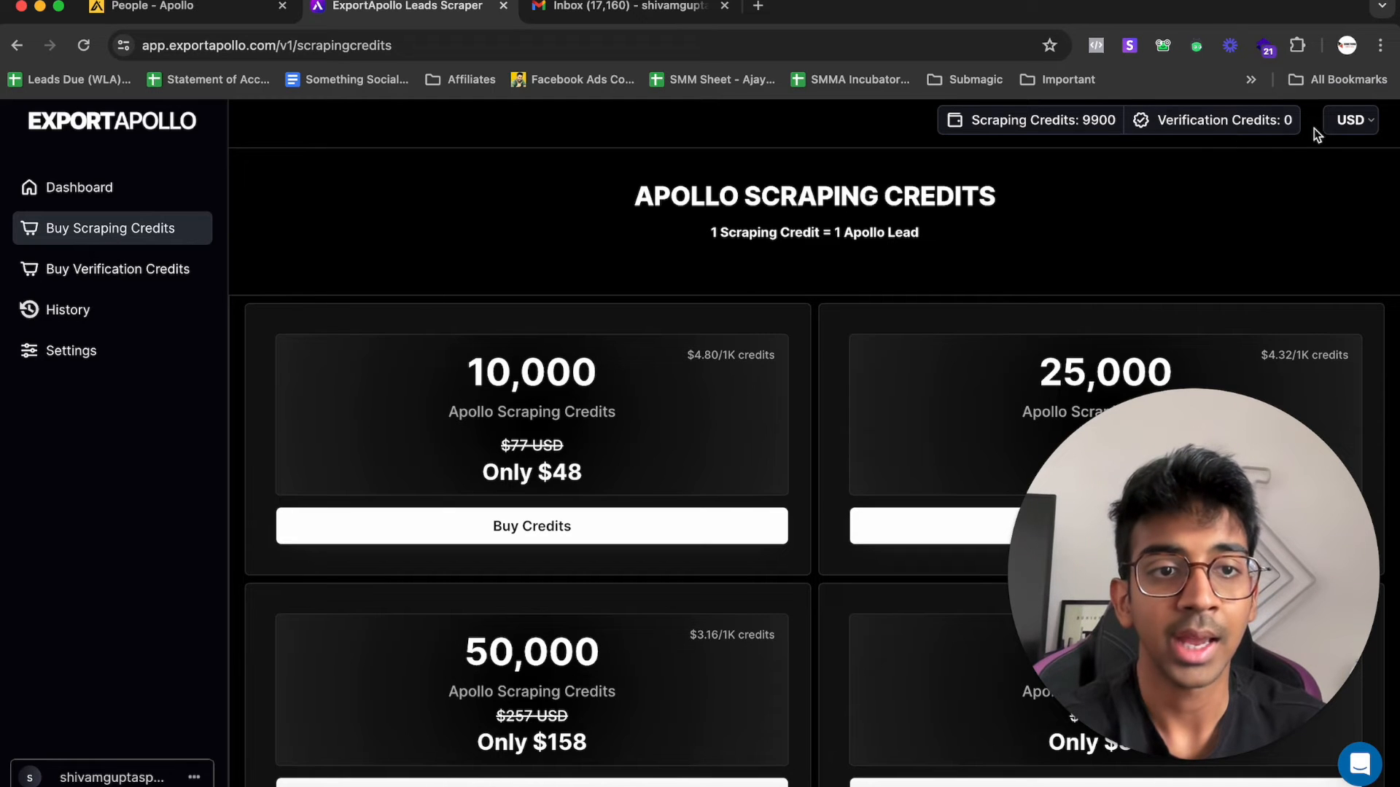
click(1351, 119)
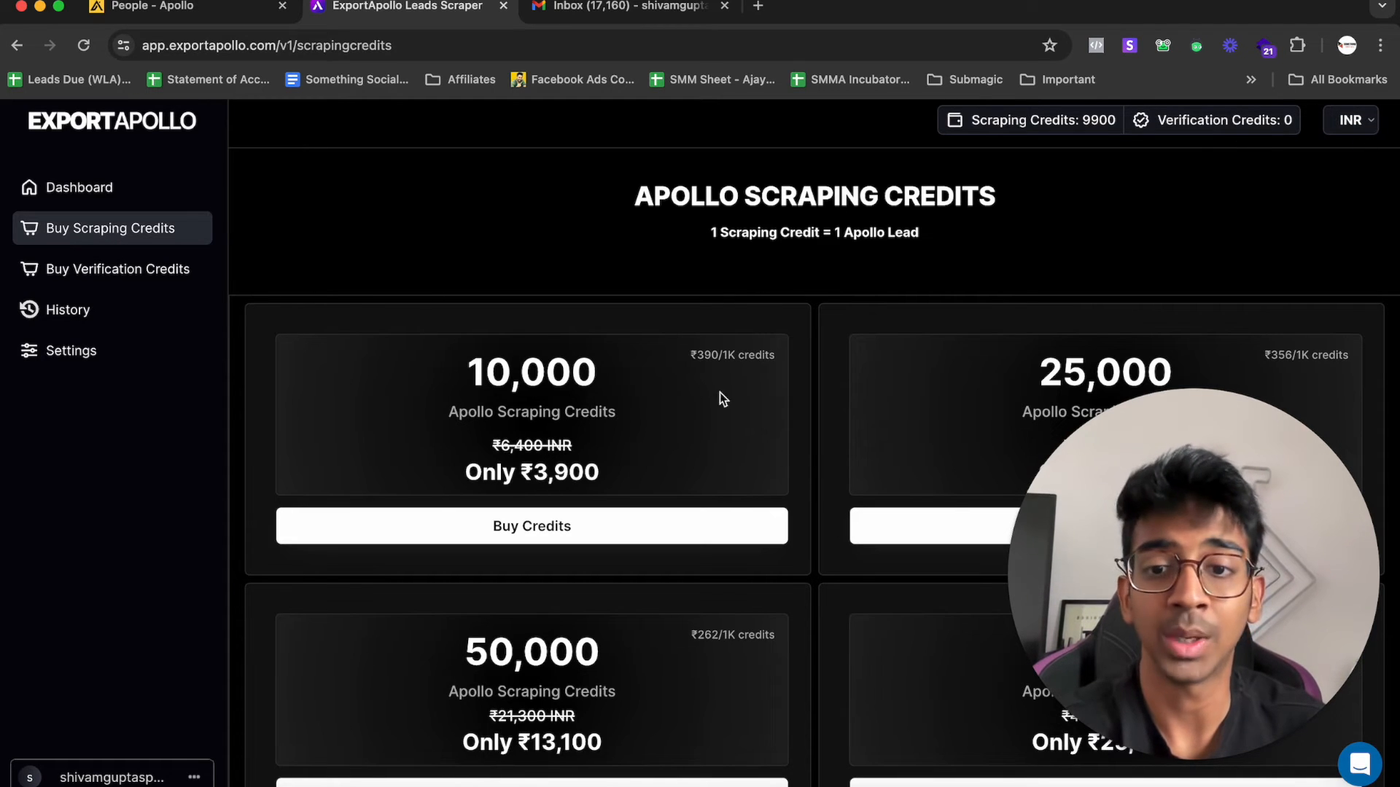
scroll(down, 3)
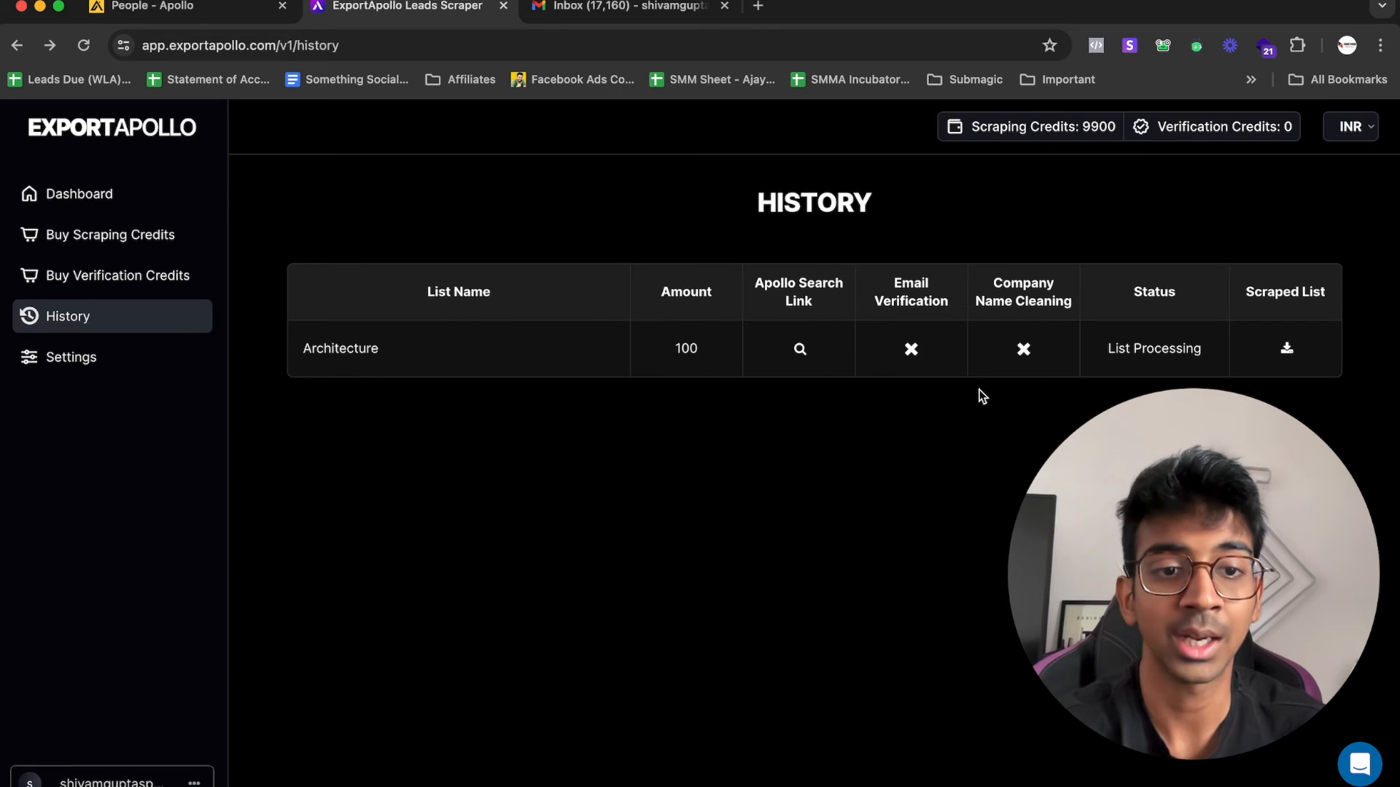
- Open the scraped Architecture list in Google Drive, scroll its columns, and return to history
double_click(1153, 349)
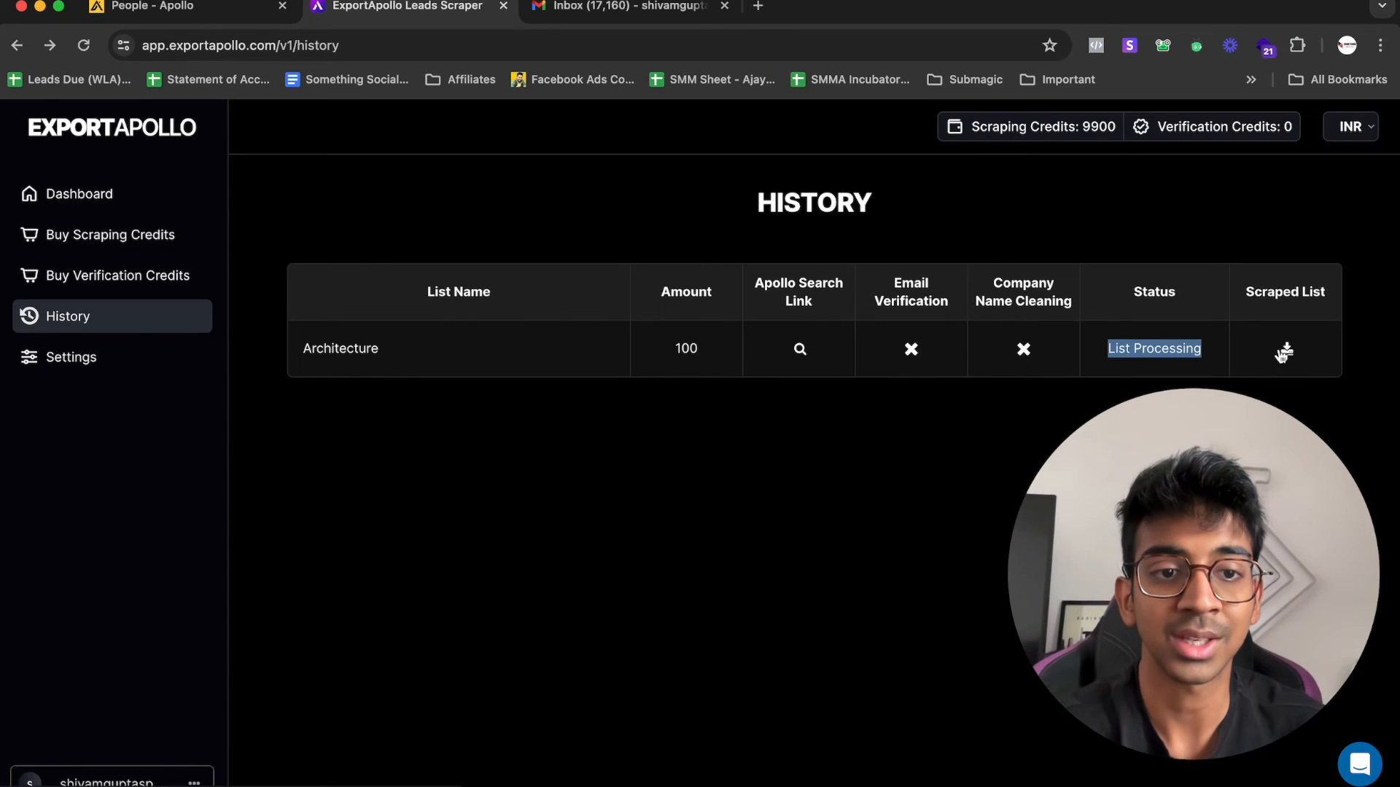
click(1283, 349)
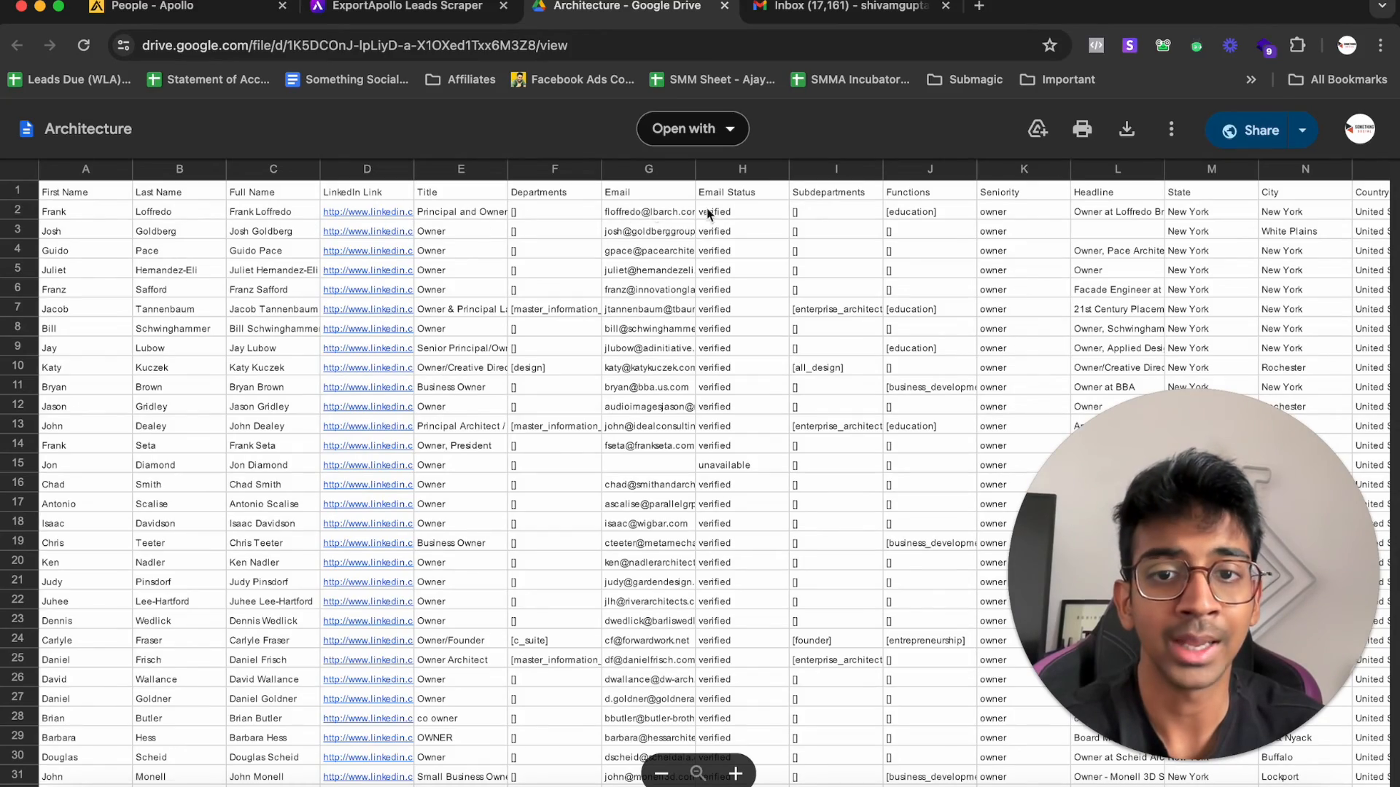
scroll(right, 3)
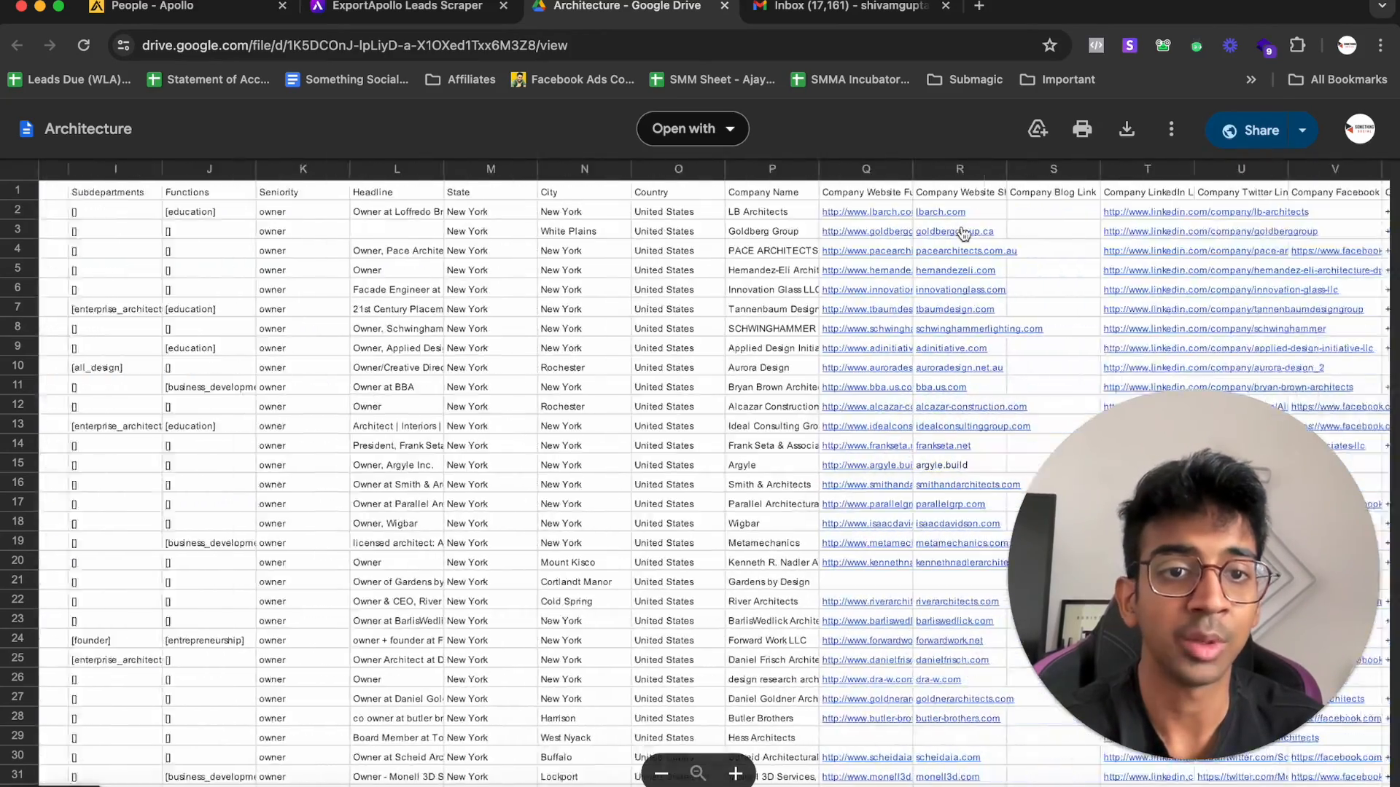
scroll(left, 3)
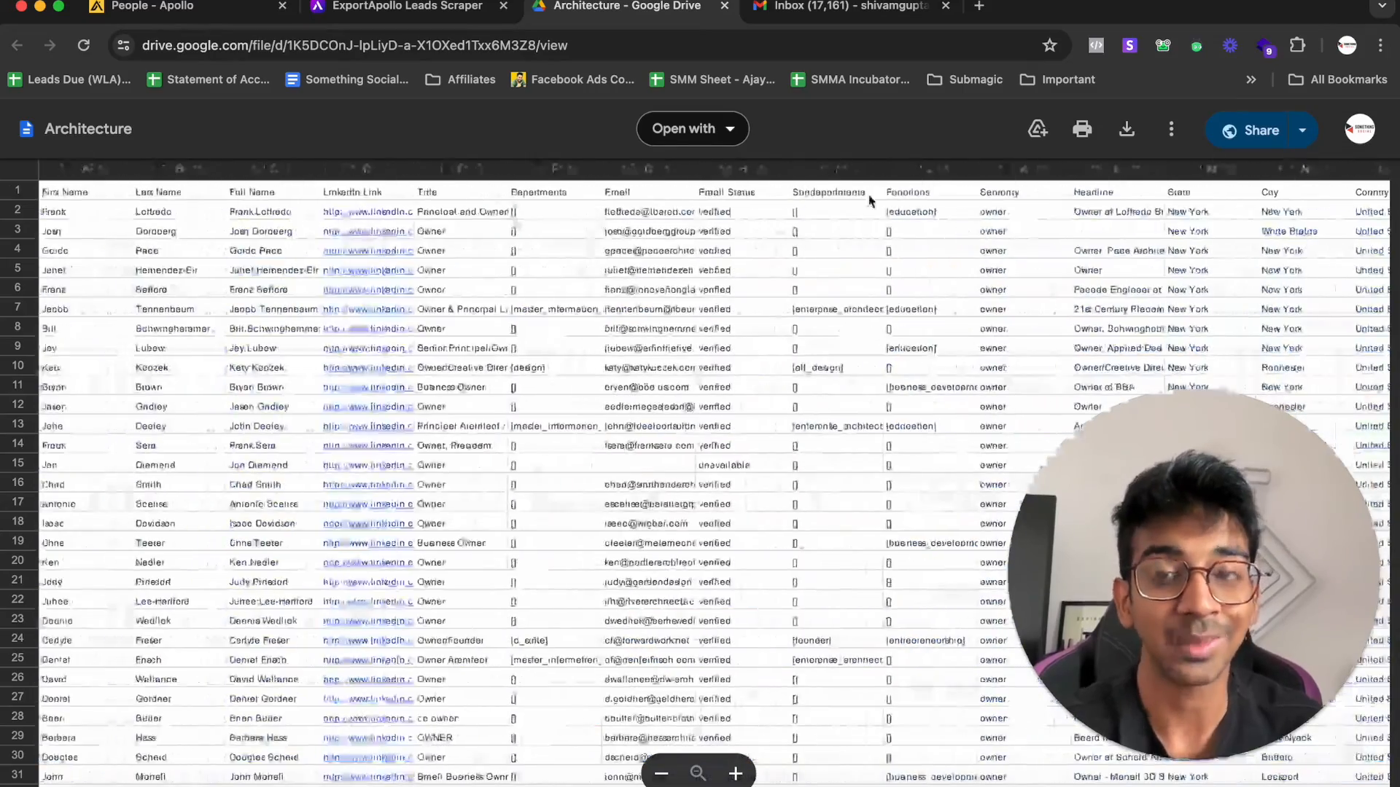
click(406, 6)
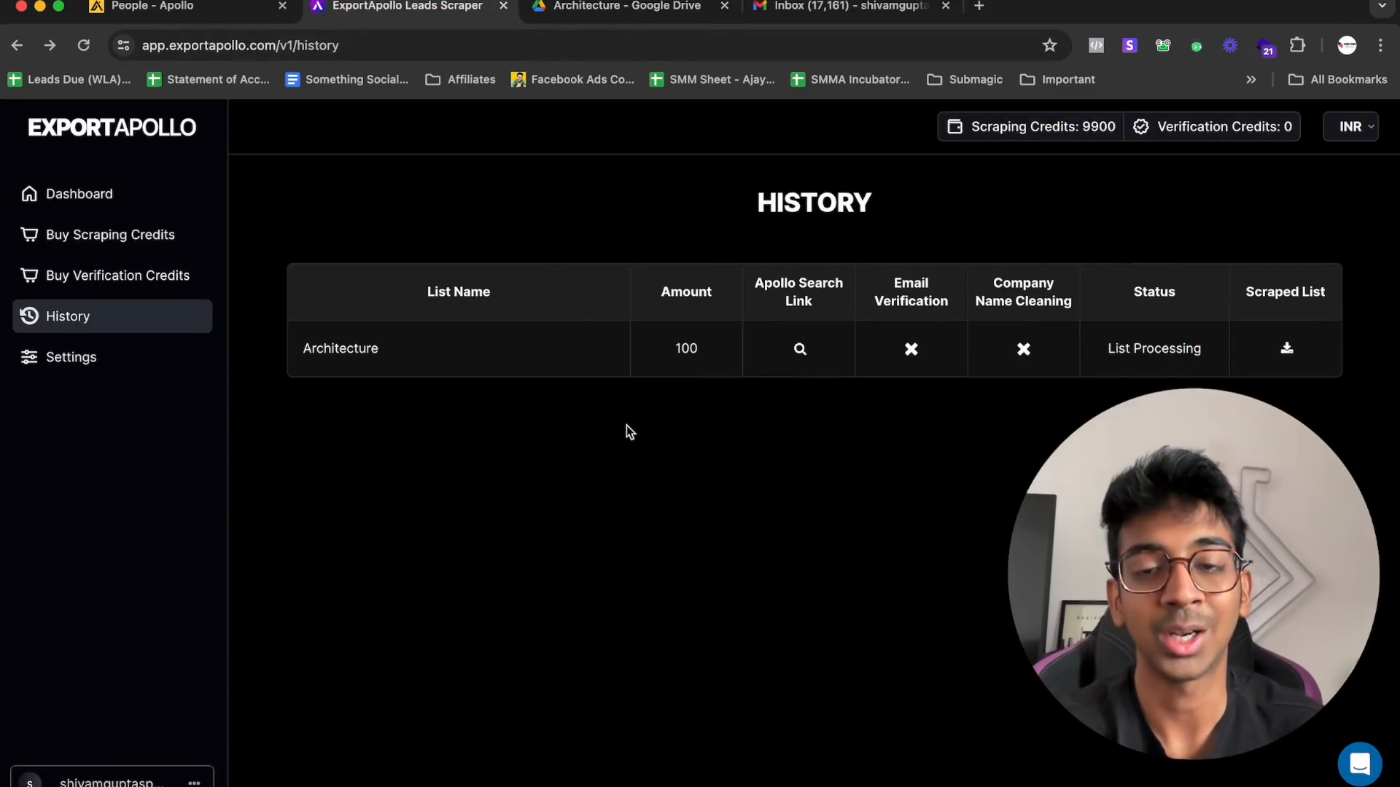
mouse_move(501, 415)
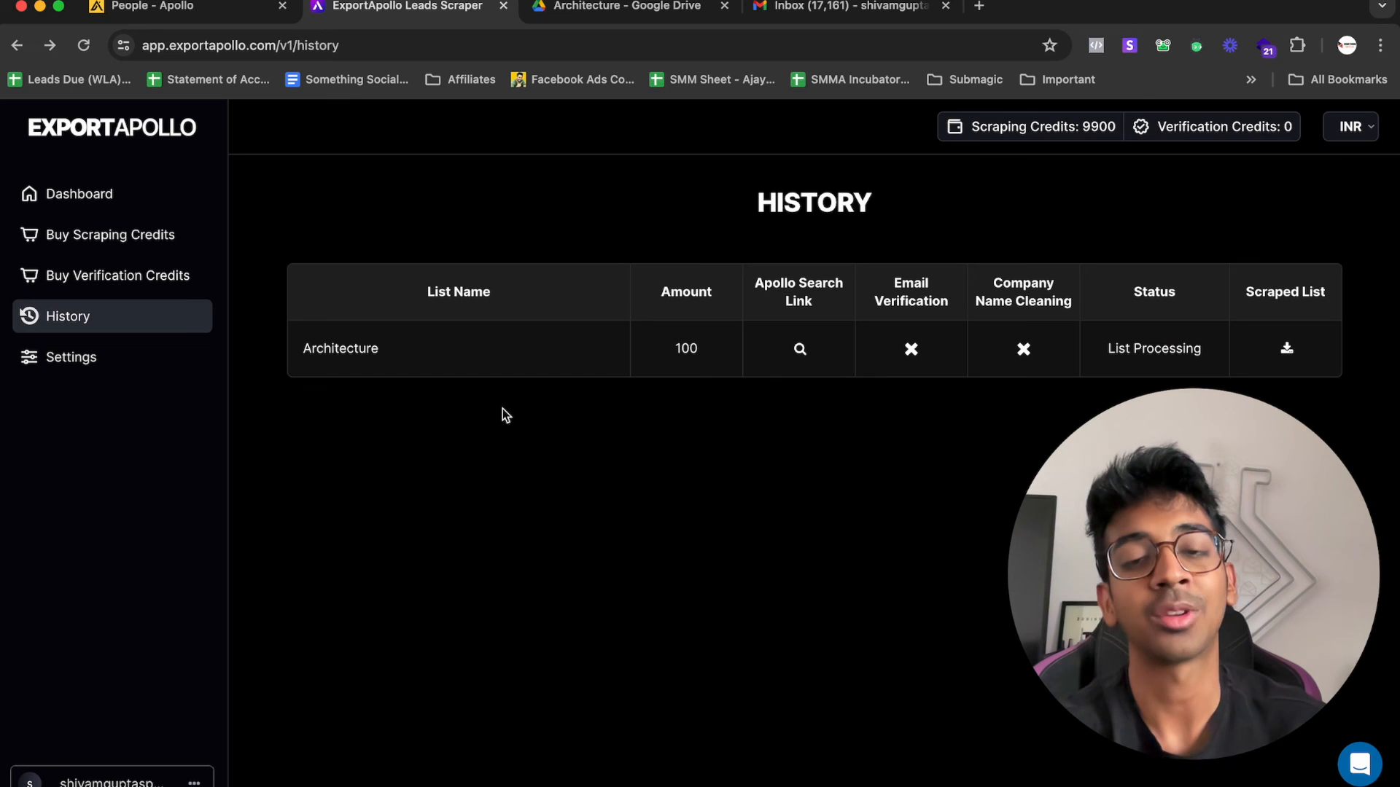